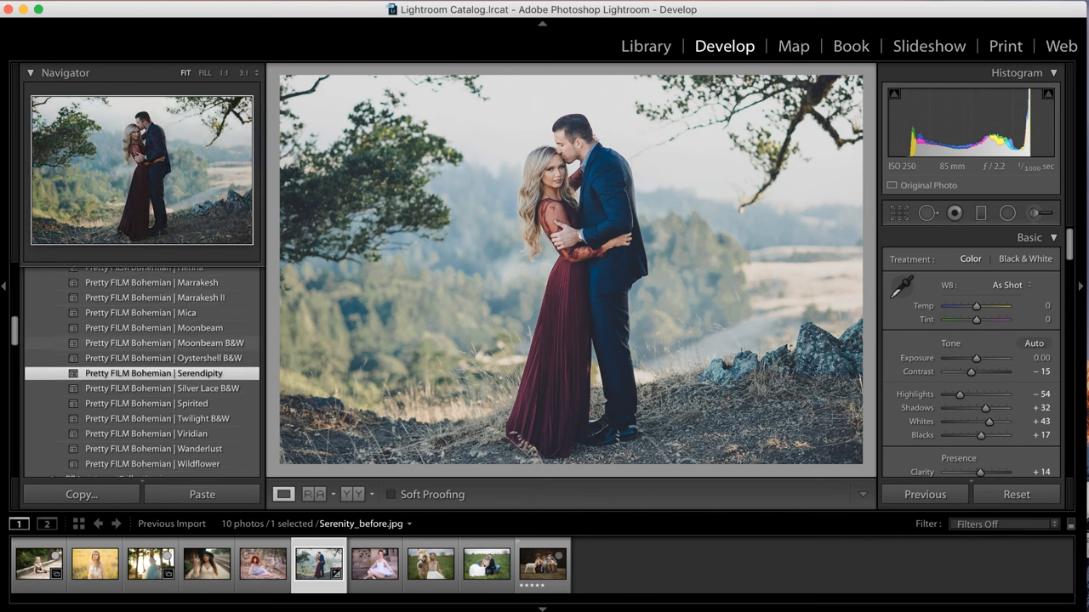
Expand PRETTY FILM Toolkit and scroll through its contrast, exposure, grain and tone presets.
scroll("down", 3)
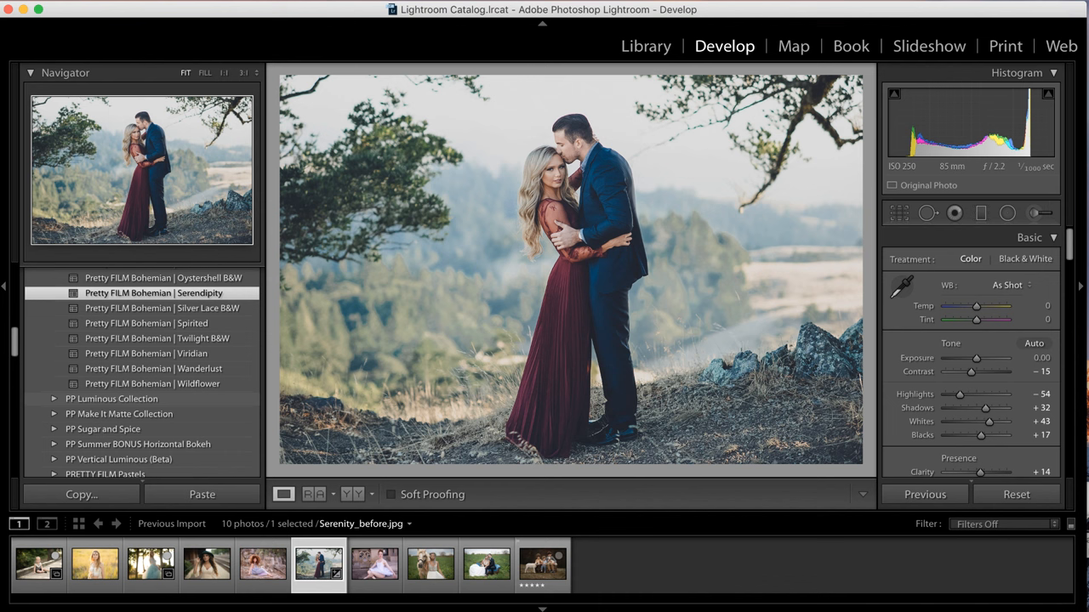
left_click(60, 380)
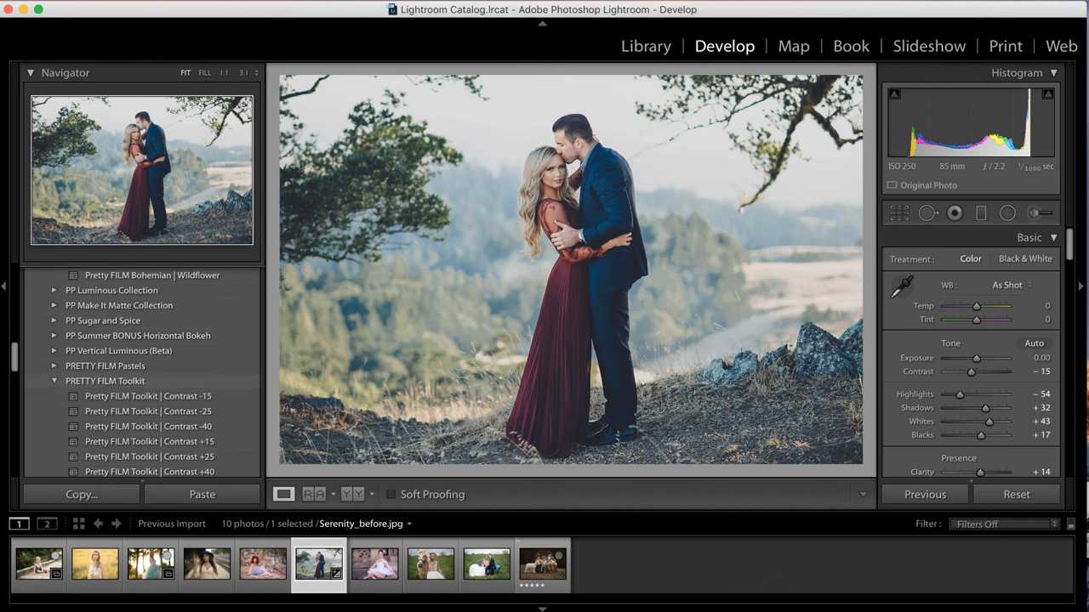
scroll("down", 3)
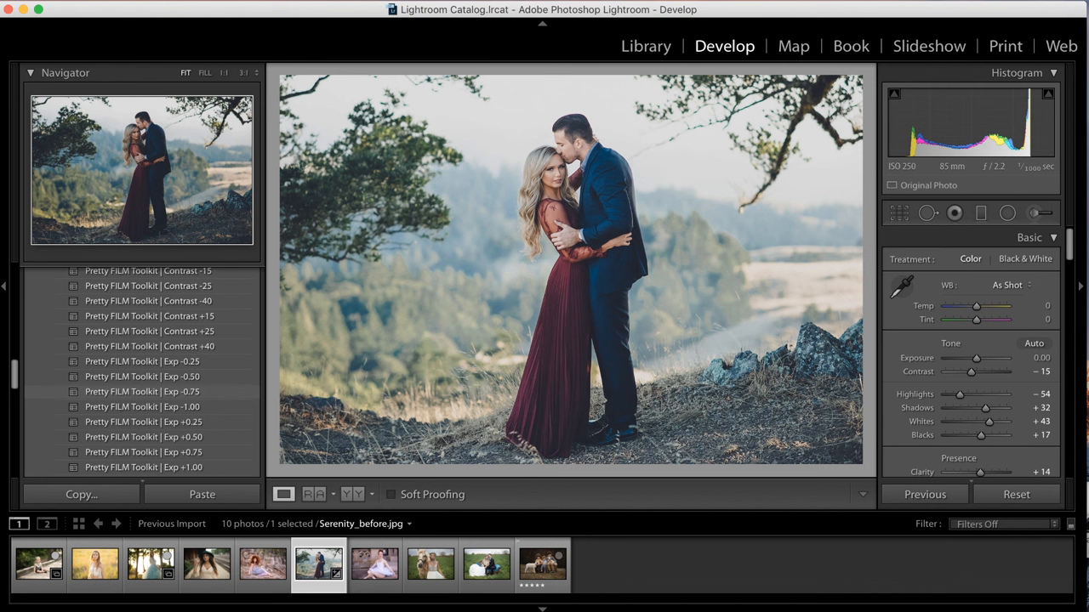
scroll("down", 3)
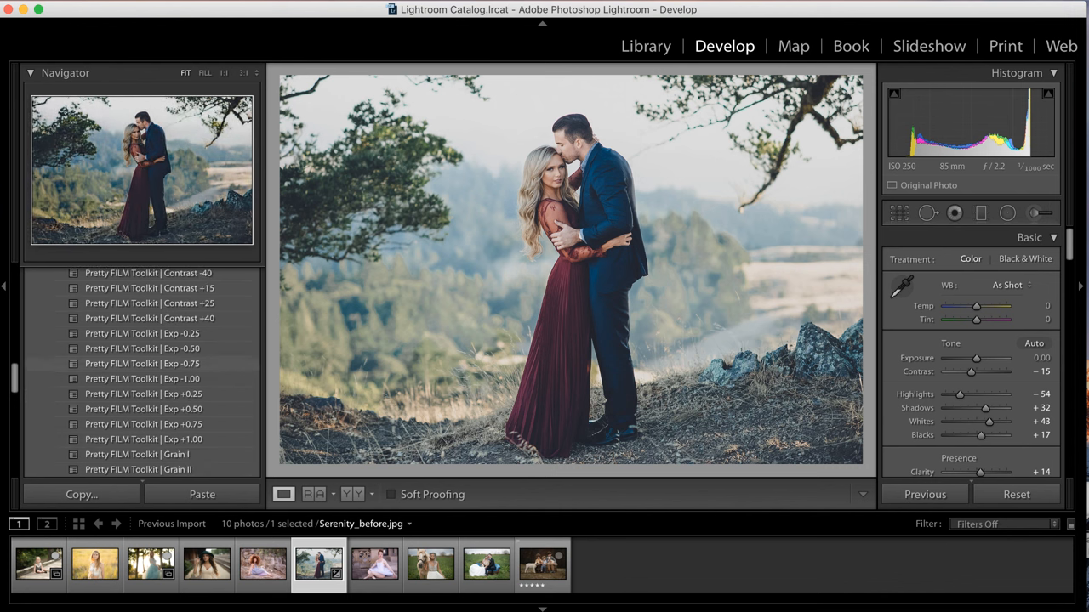
scroll("down", 3)
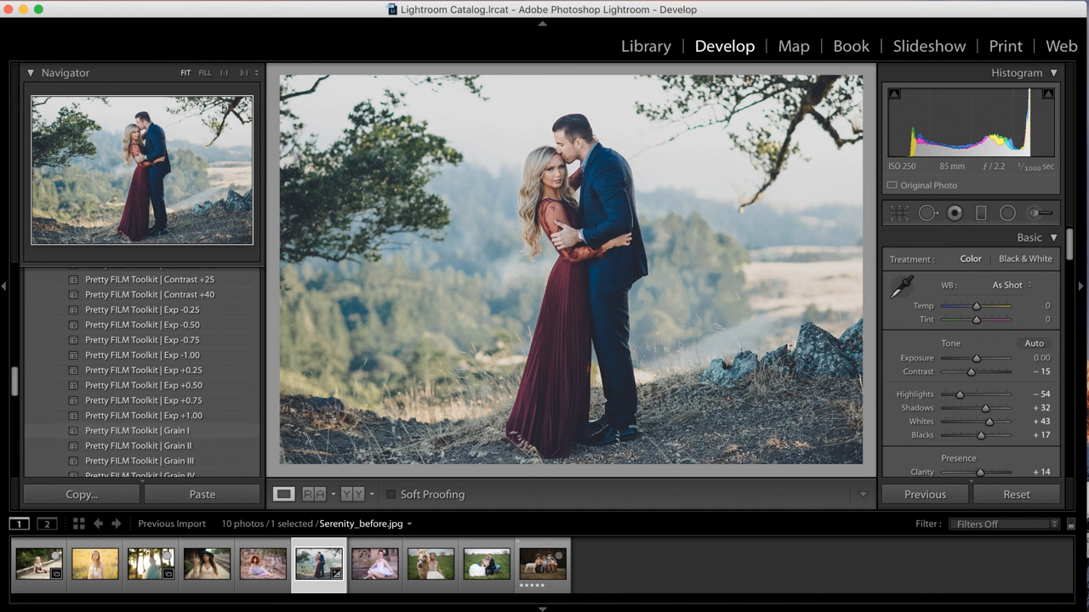
scroll("down", 3)
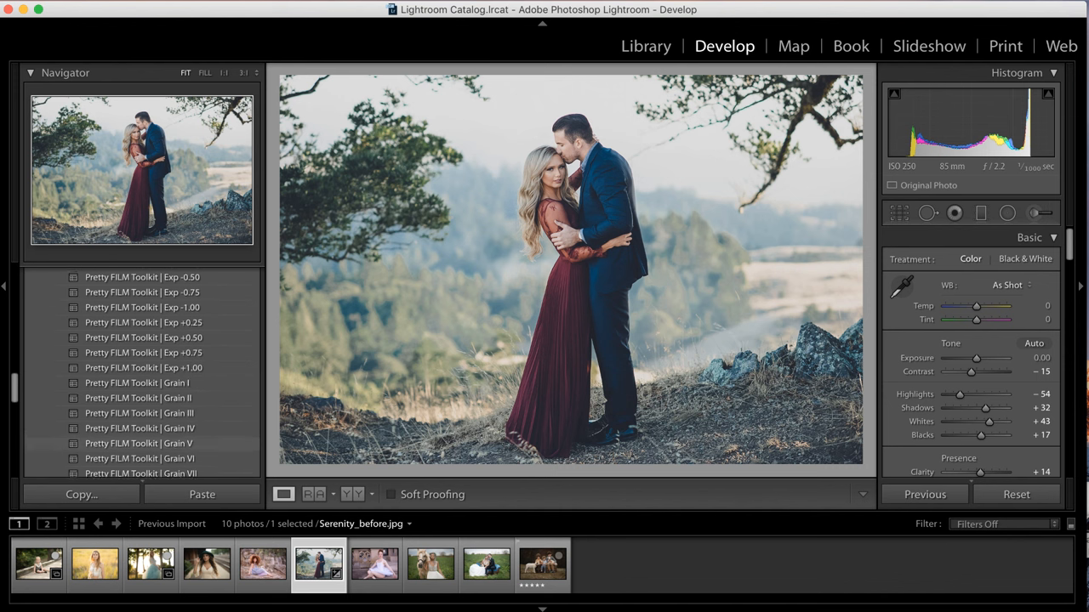
scroll("down", 3)
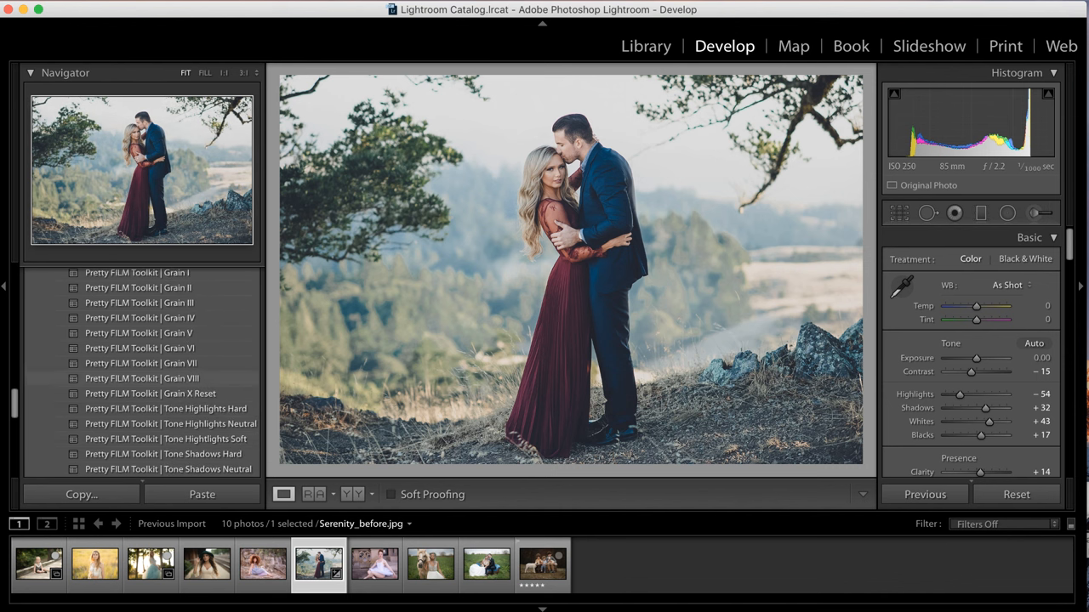
scroll("down", 3)
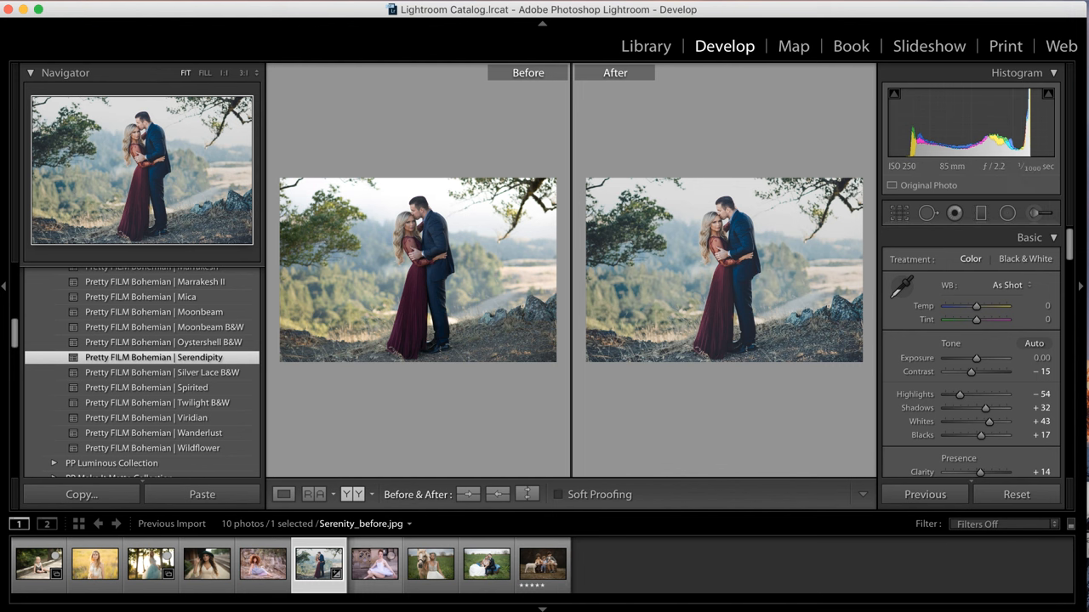
left_click(284, 494)
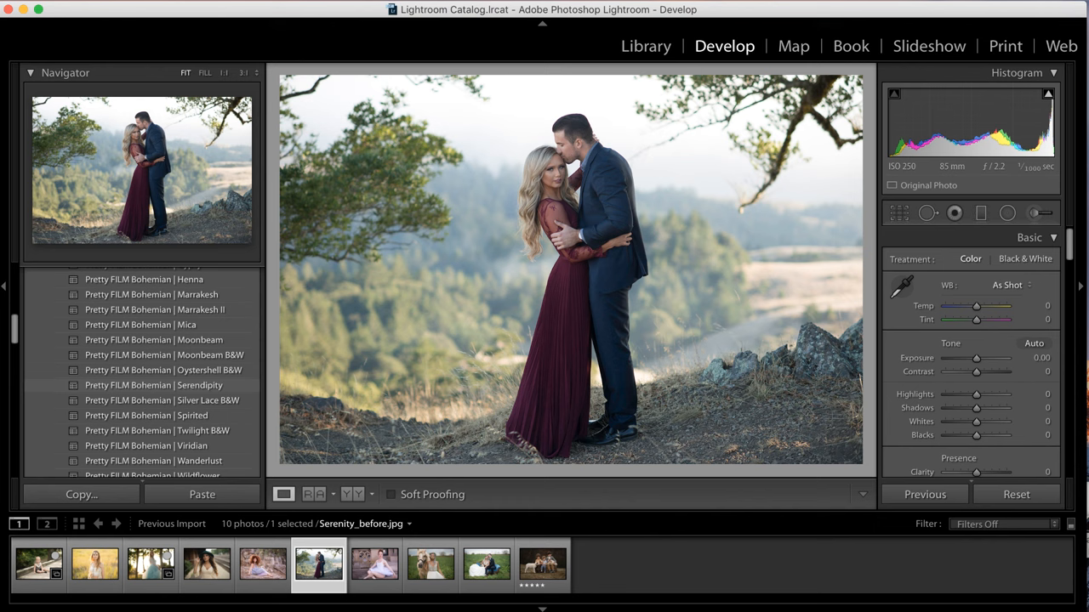
left_click(160, 384)
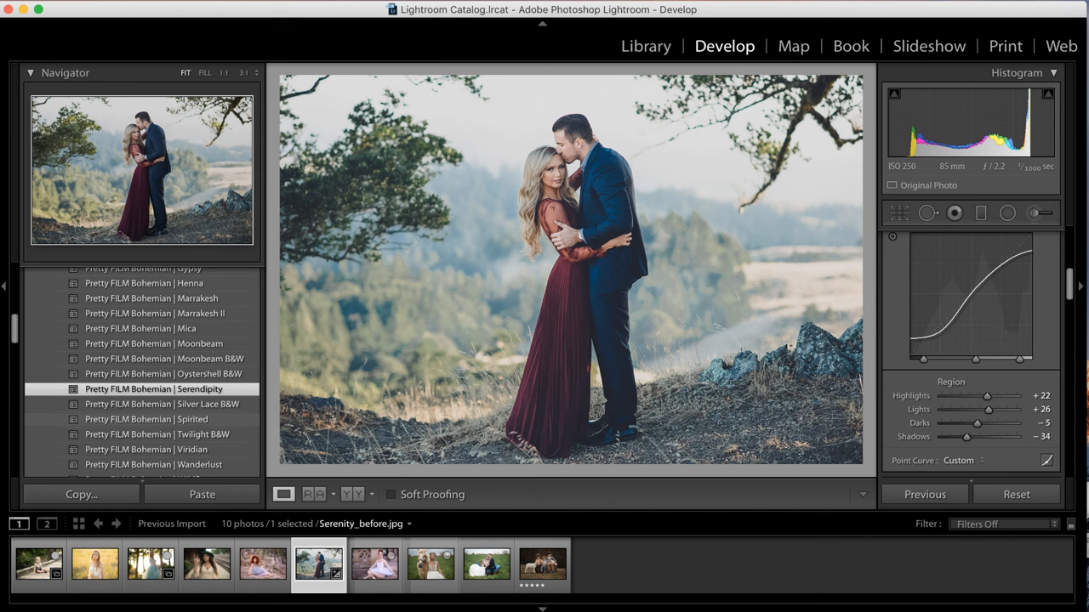
scroll("down", 3)
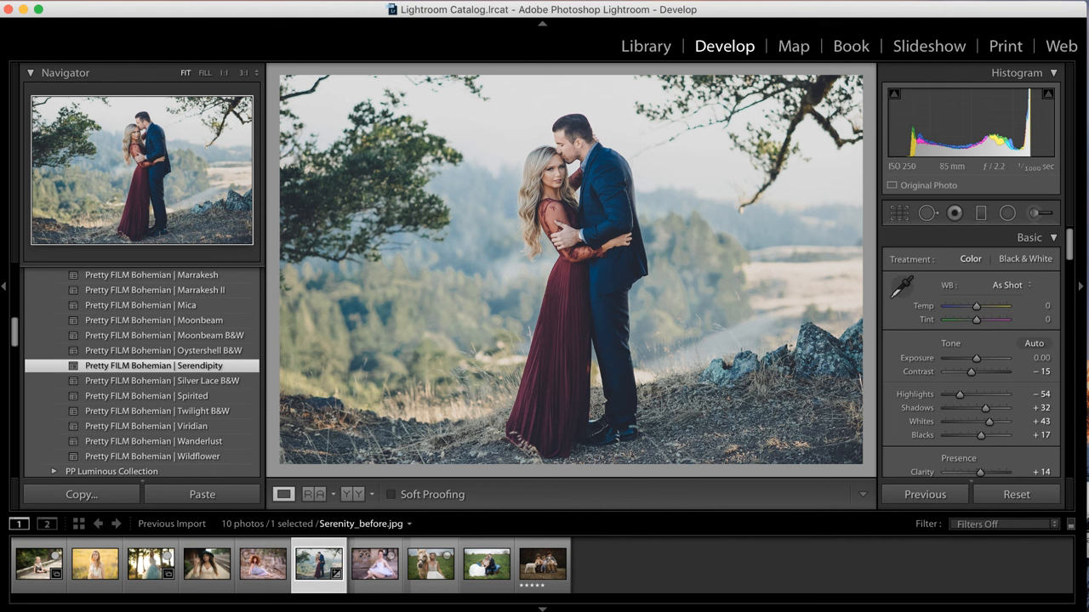
scroll("down", 3)
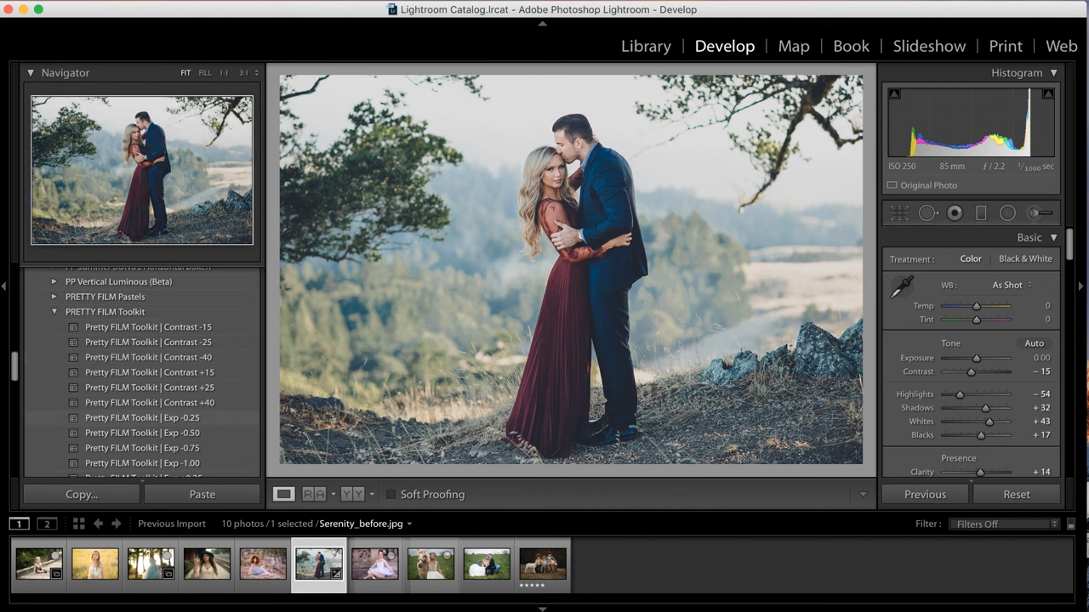
scroll("down", 3)
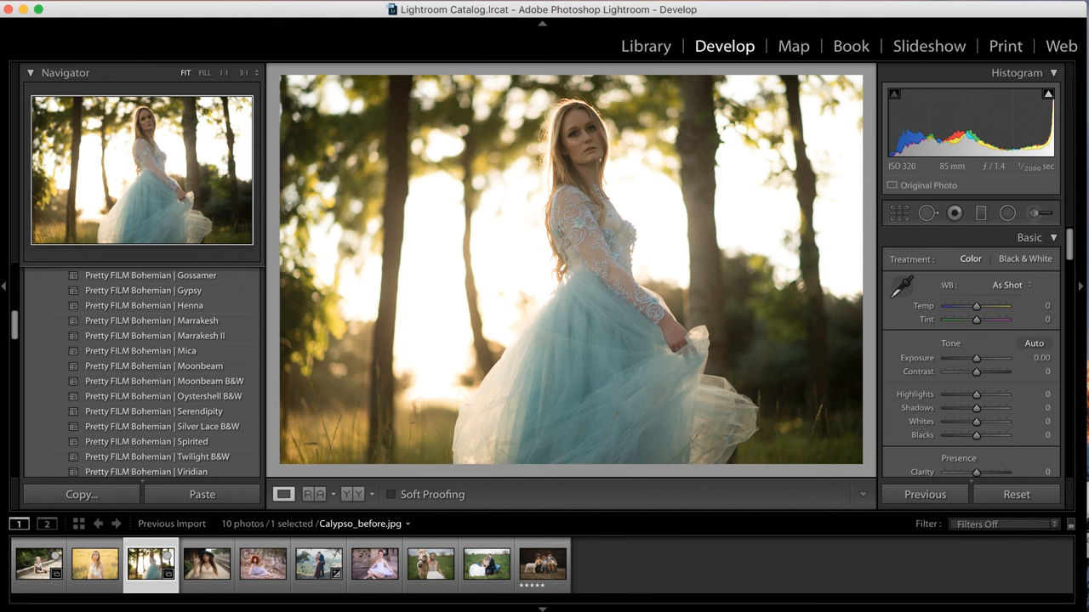
Apply Toolkit Exp +0.25 and Bohemian Calypso to the dress portrait, then open Cassis.
scroll("down", 3)
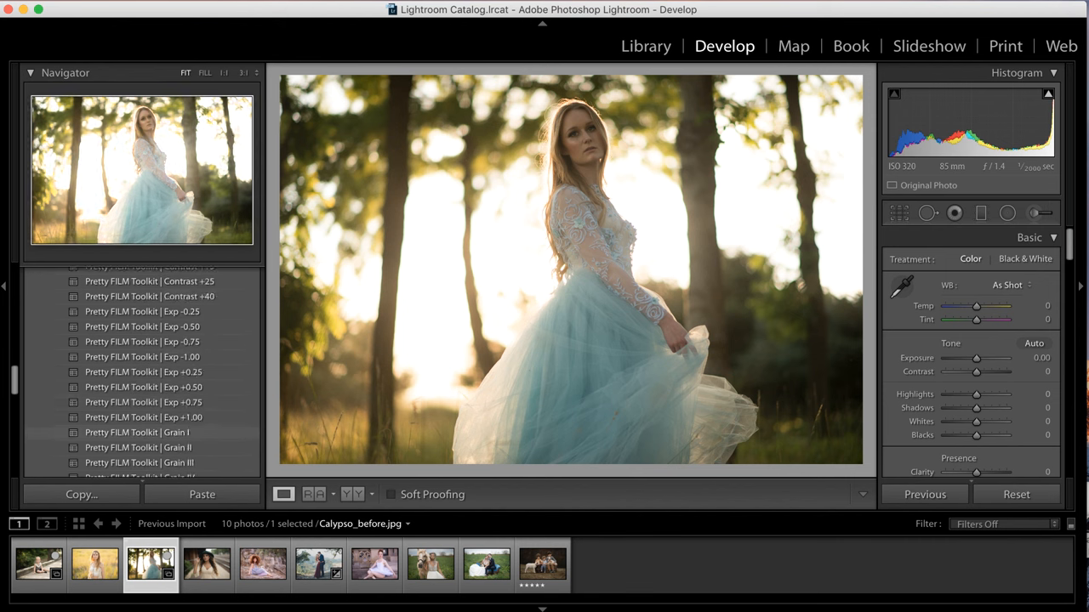
scroll("down", 3)
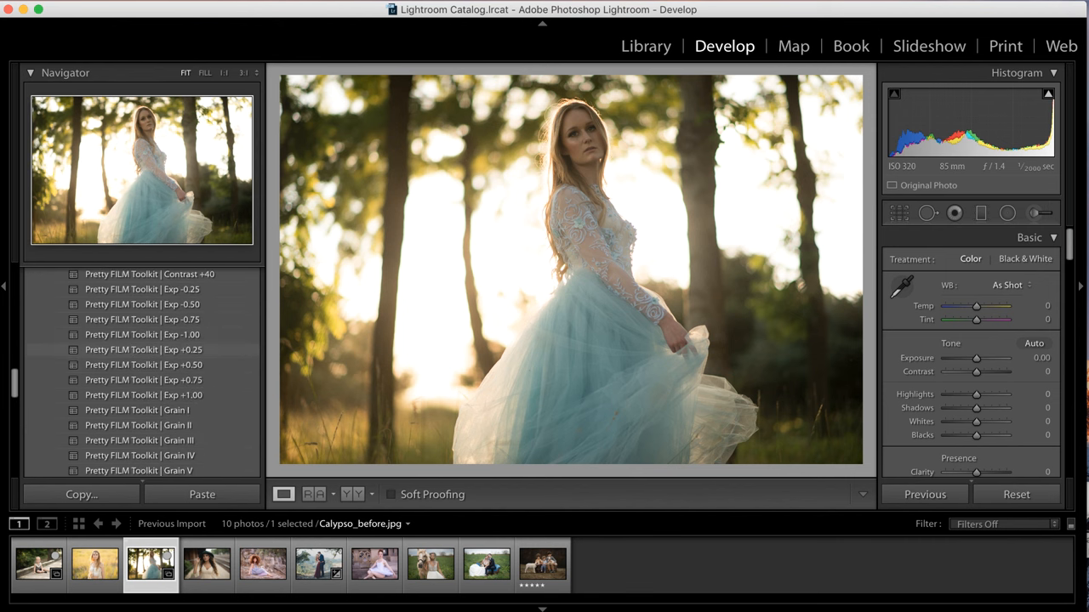
left_click(143, 350)
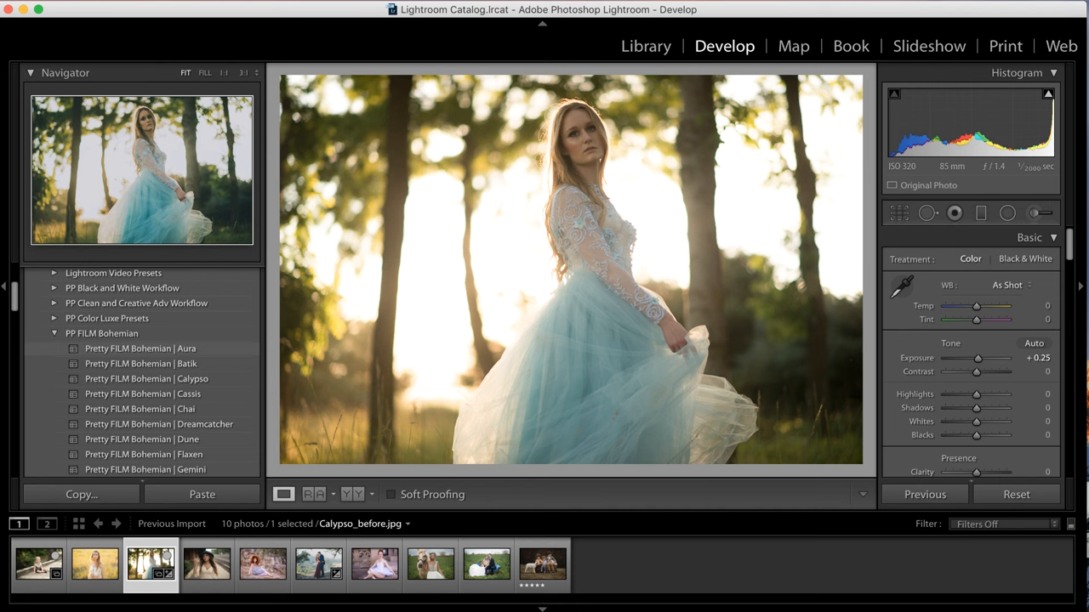
left_click(149, 379)
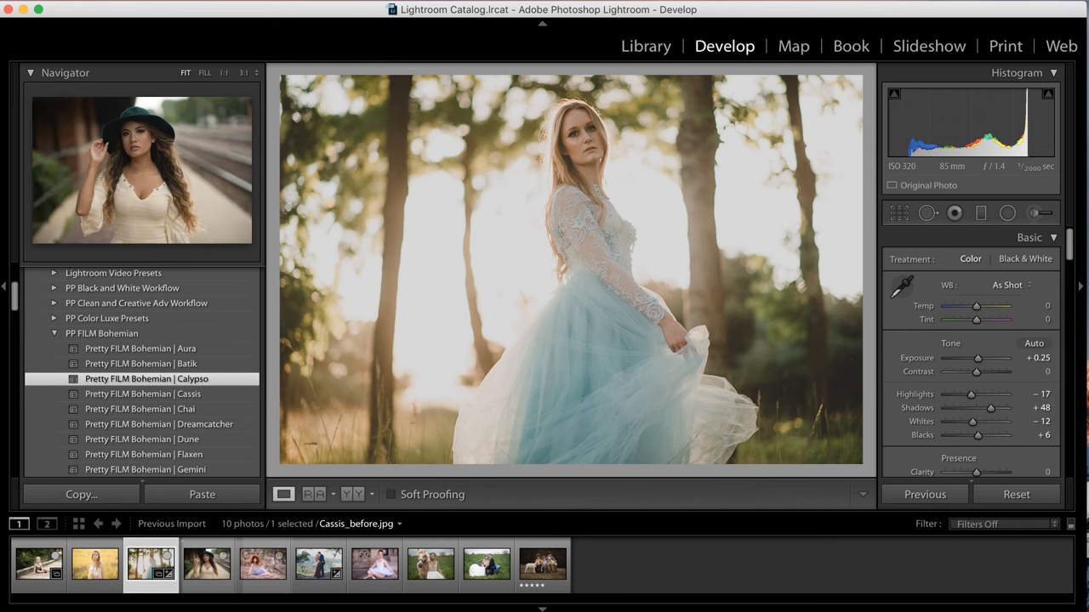
left_click(204, 572)
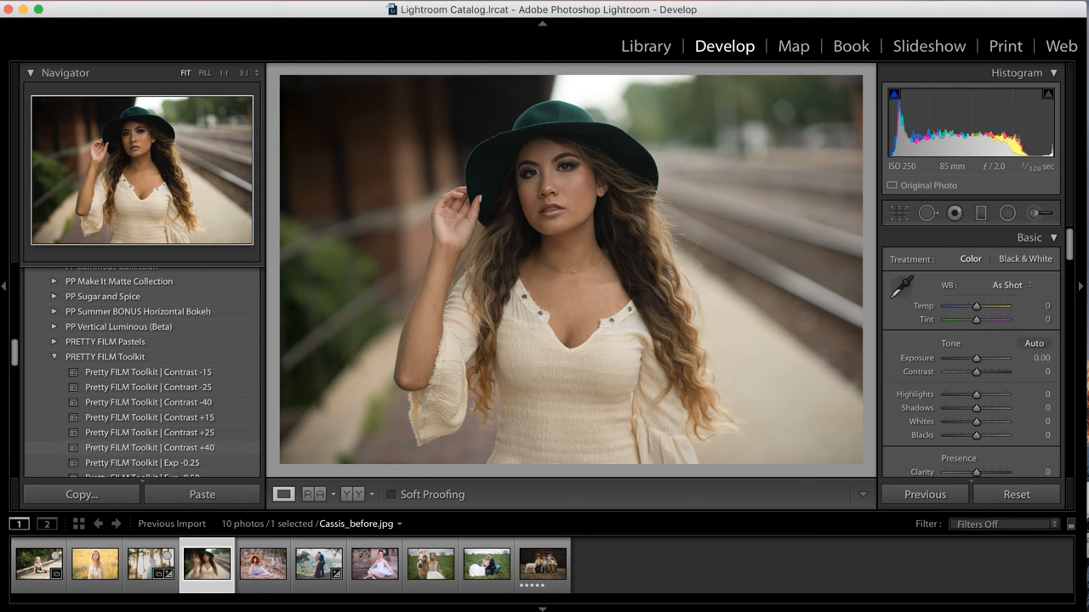
Apply the Bohemian Cassis preset to the hat portrait, then open the toddler photo.
scroll("down", 3)
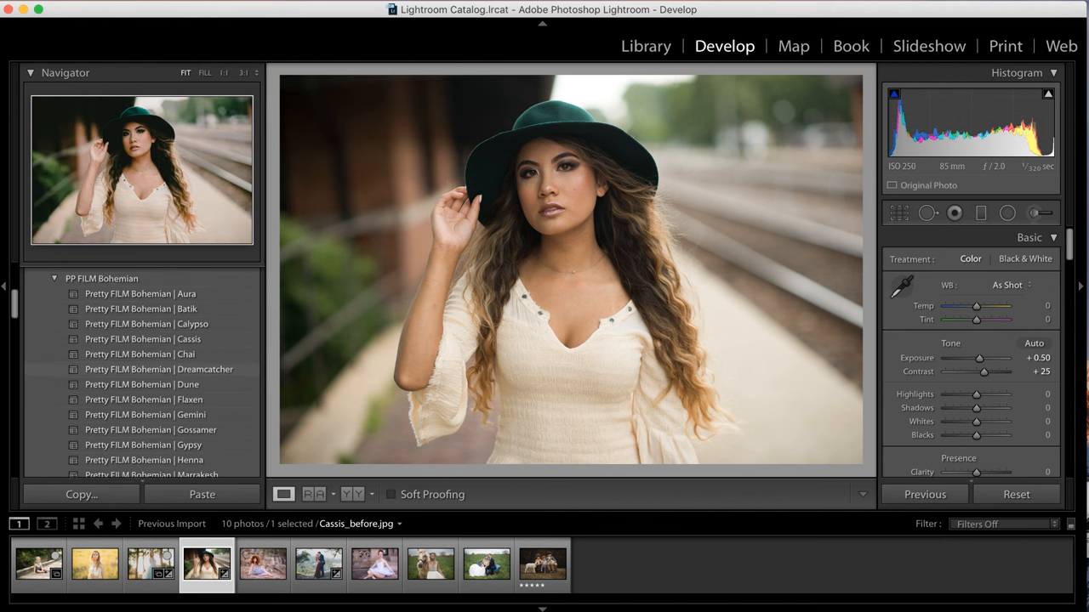
left_click(141, 334)
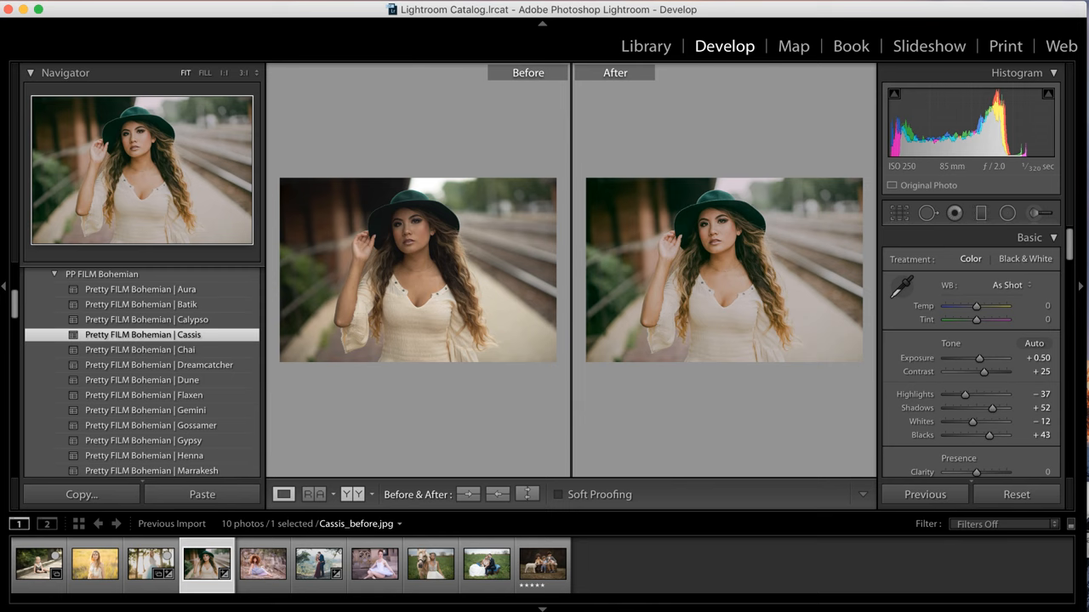
left_click(283, 494)
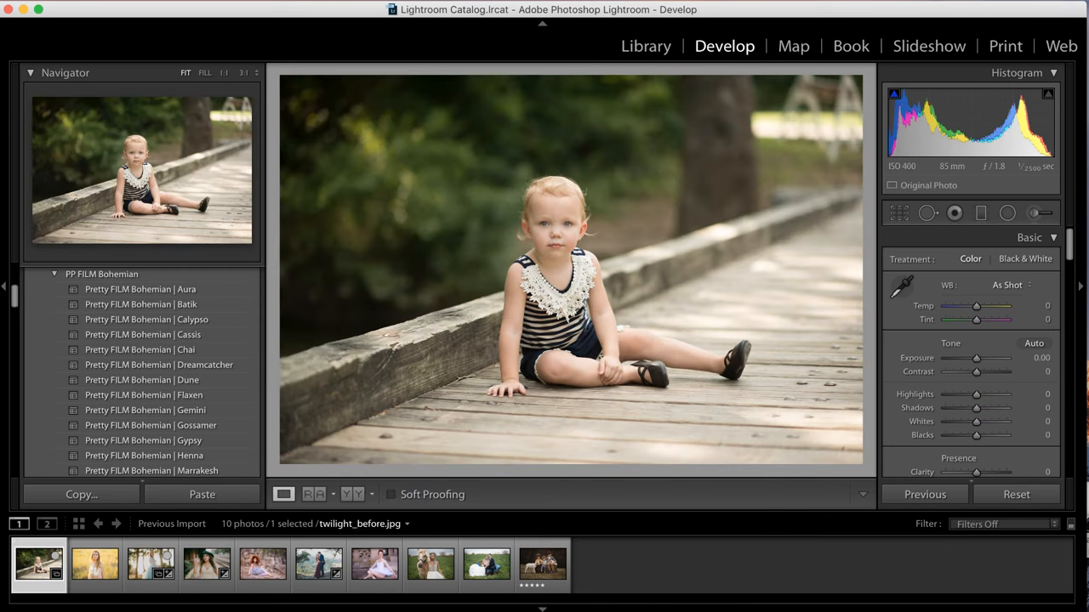
Apply the Pretty FILM Bohemian Twilight B&W preset to the toddler boardwalk photo.
scroll("down", 3)
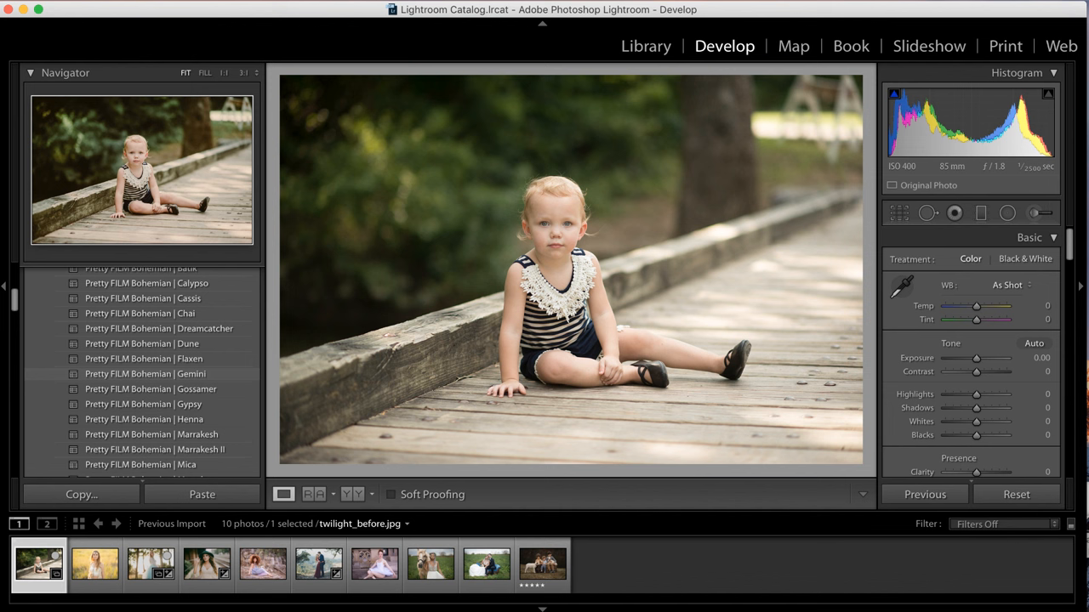
scroll("down", 3)
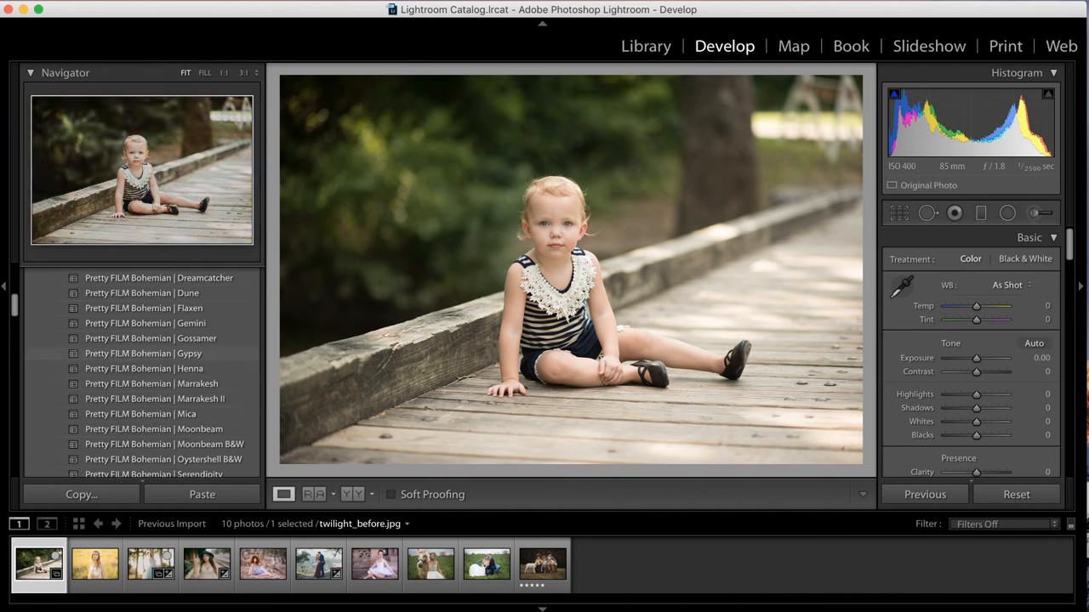
scroll("down", 3)
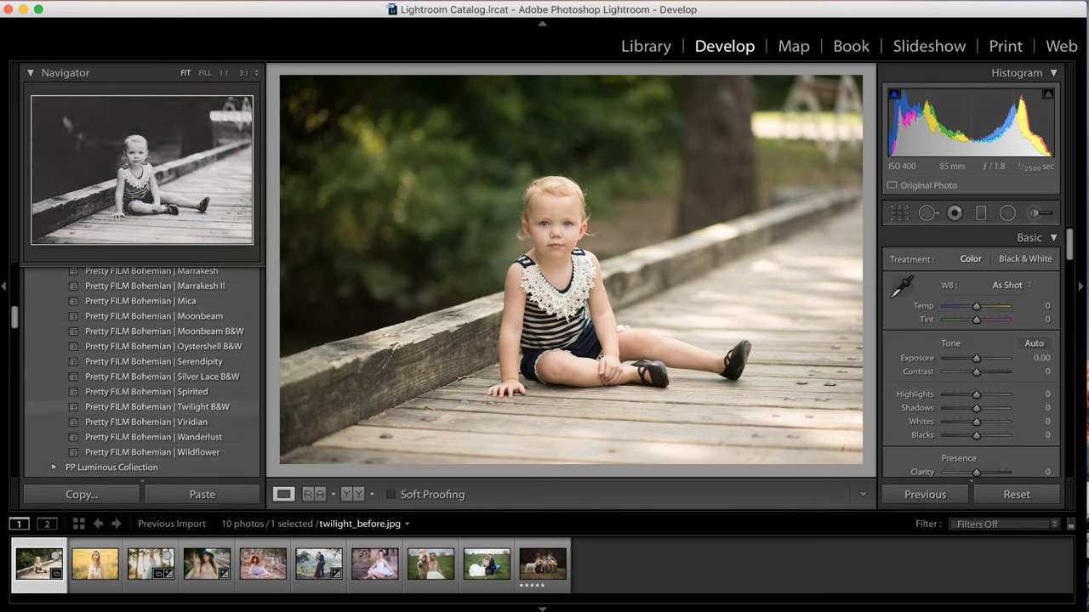
left_click(166, 407)
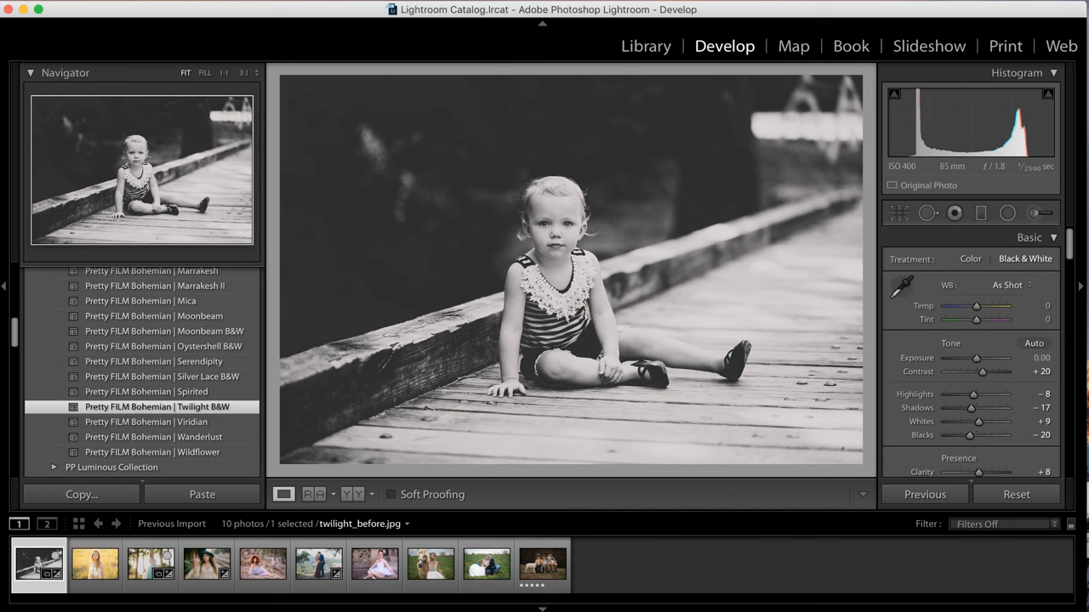
mouse_move(88, 570)
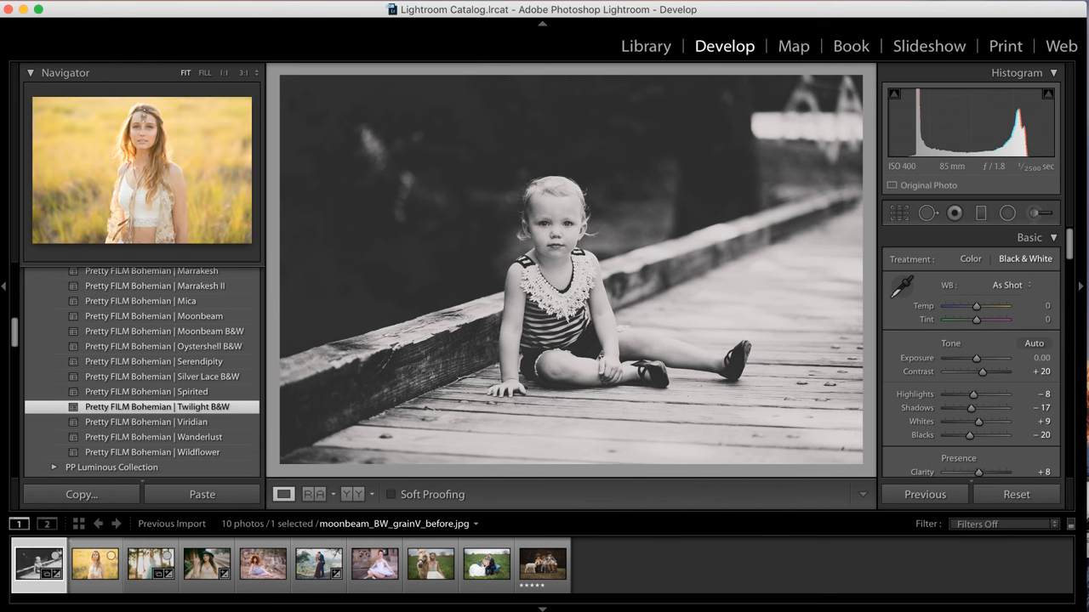
Give the headpiece portrait Moonbeam B&W and Grain III, then open the Mica photo.
left_click(97, 567)
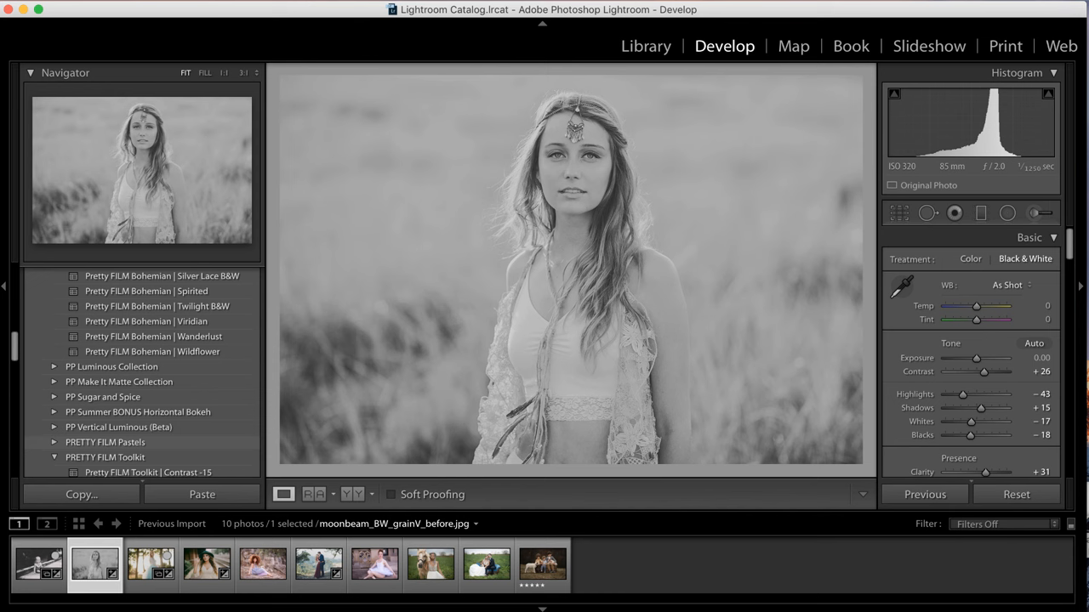
scroll("down", 3)
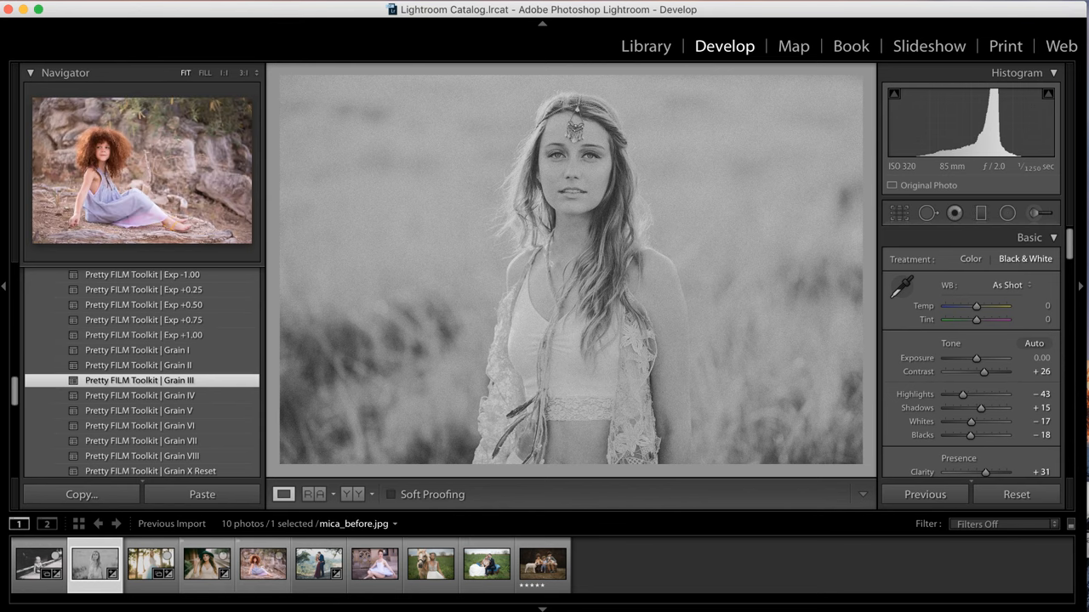
left_click(262, 564)
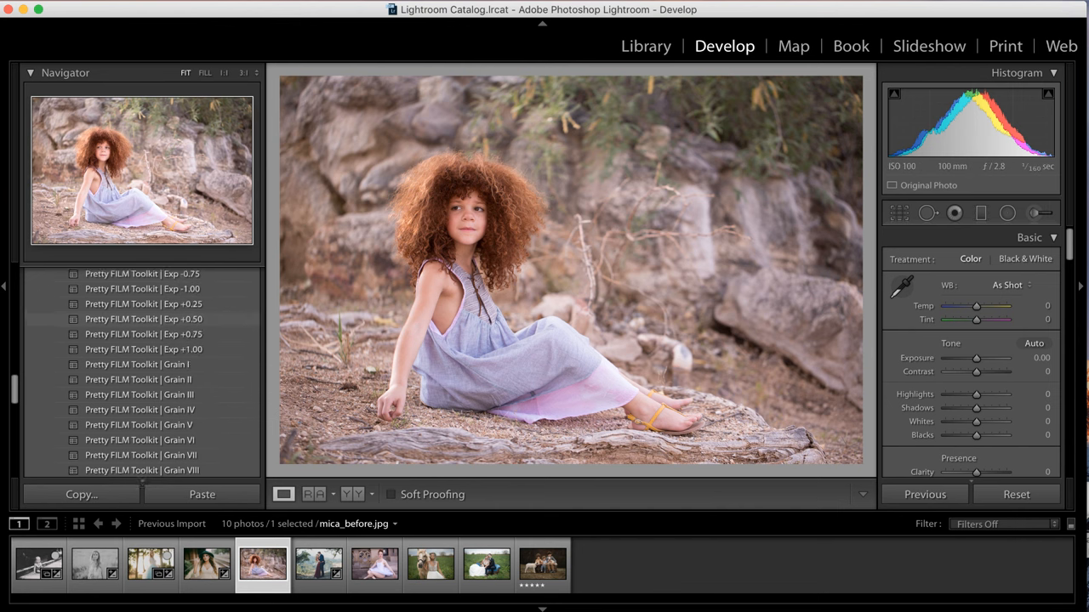
Apply Bohemian Mica to the curly-haired girl, compare, then open the hillside couple photo.
scroll("down", 3)
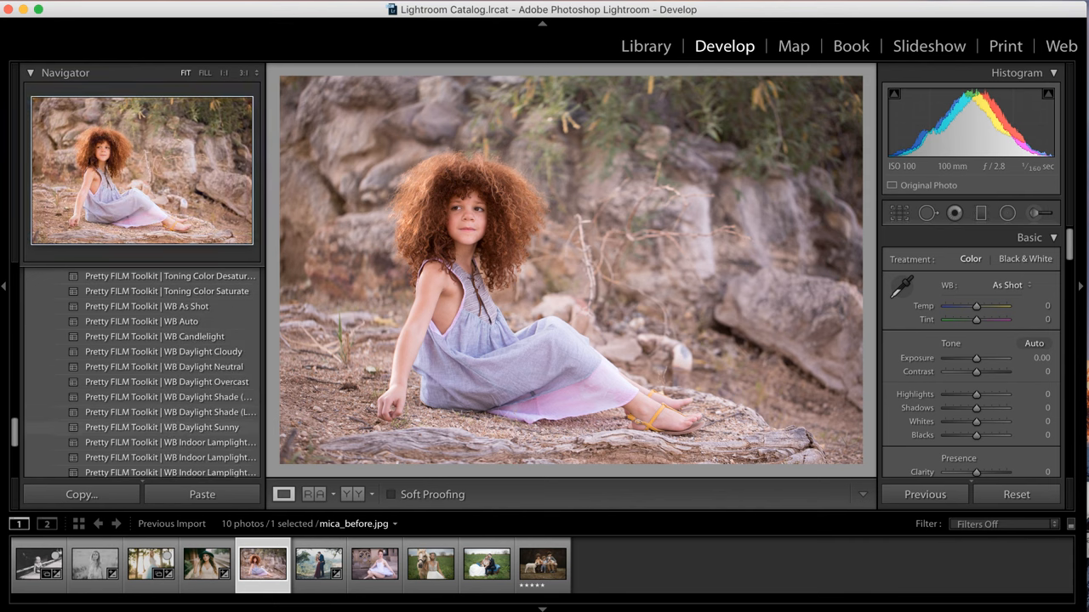
left_click(161, 427)
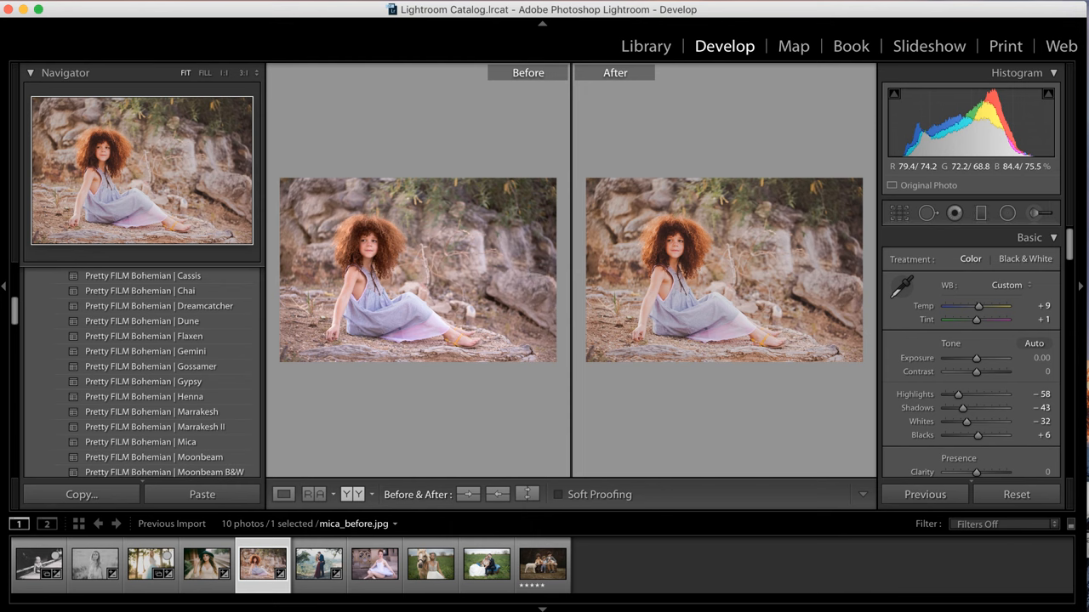
left_click(284, 495)
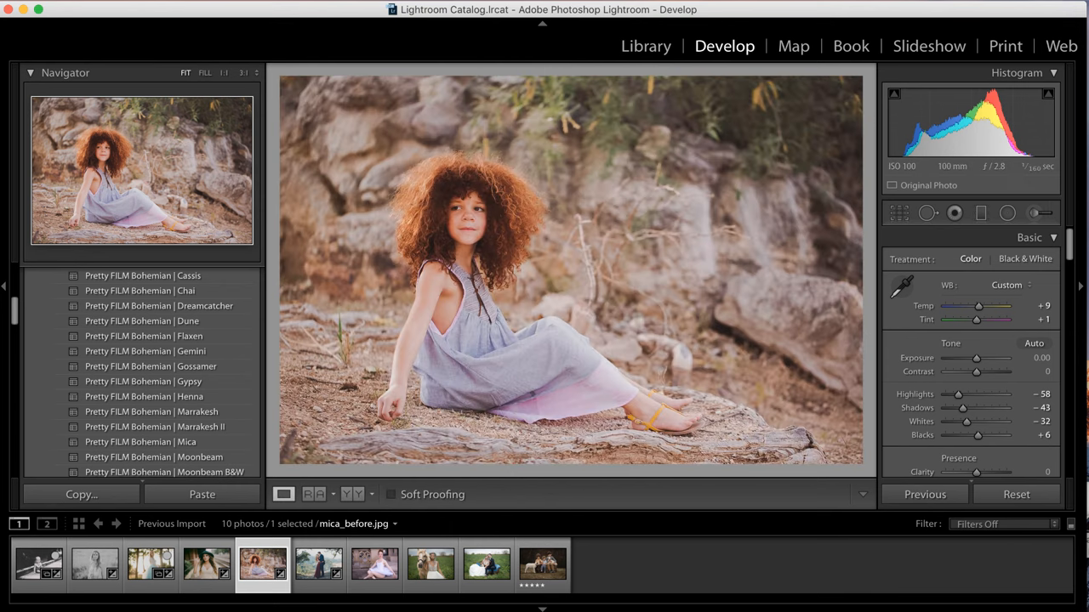
left_click(320, 573)
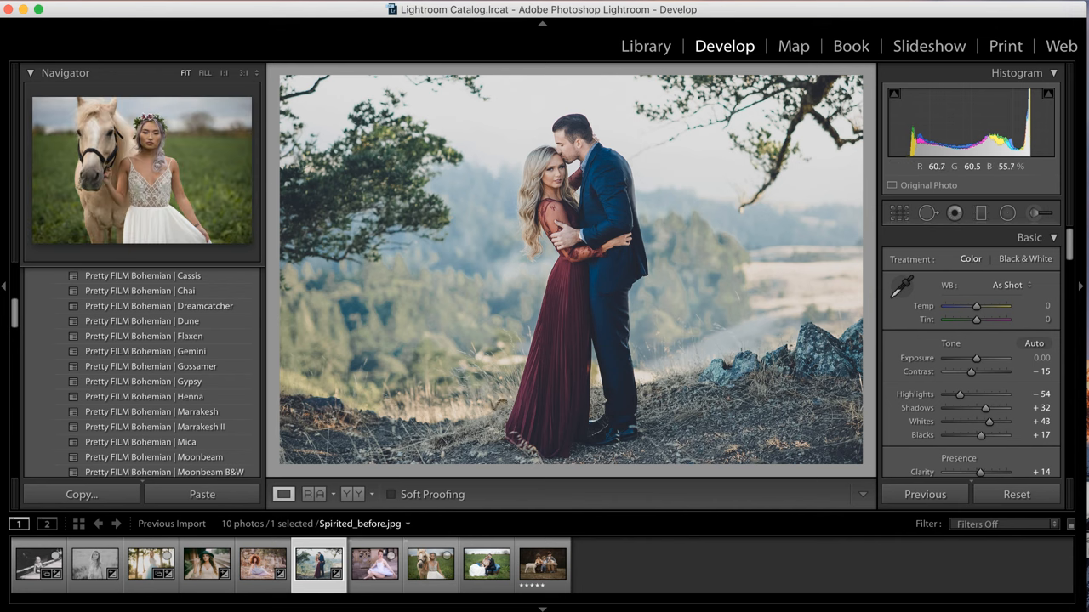
Open the ballerina photo and apply a Pretty FILM Bohemian preset such as Chai.
left_click(377, 568)
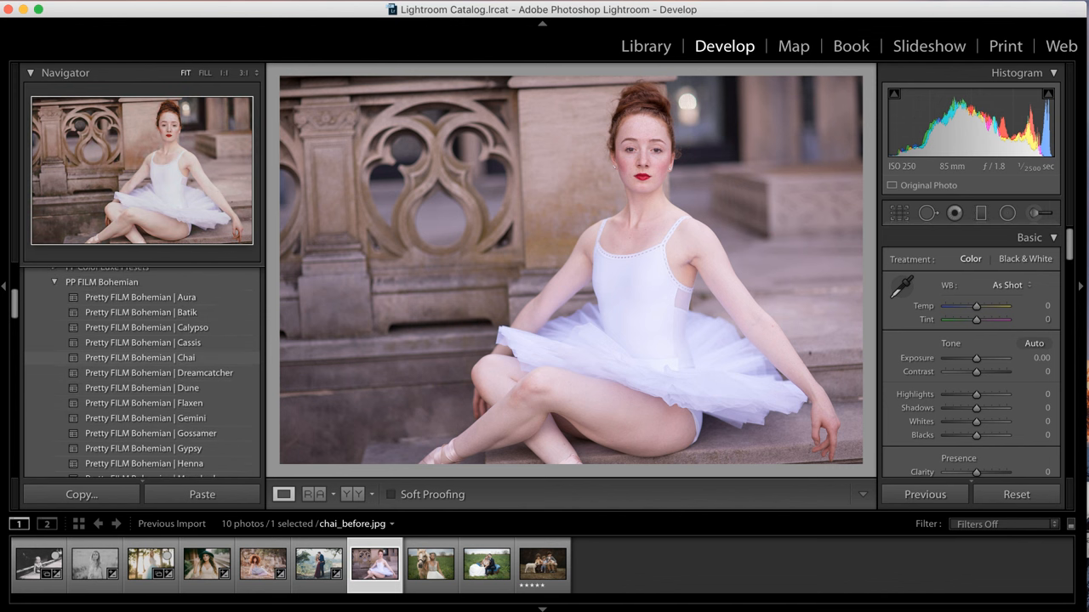
left_click(140, 357)
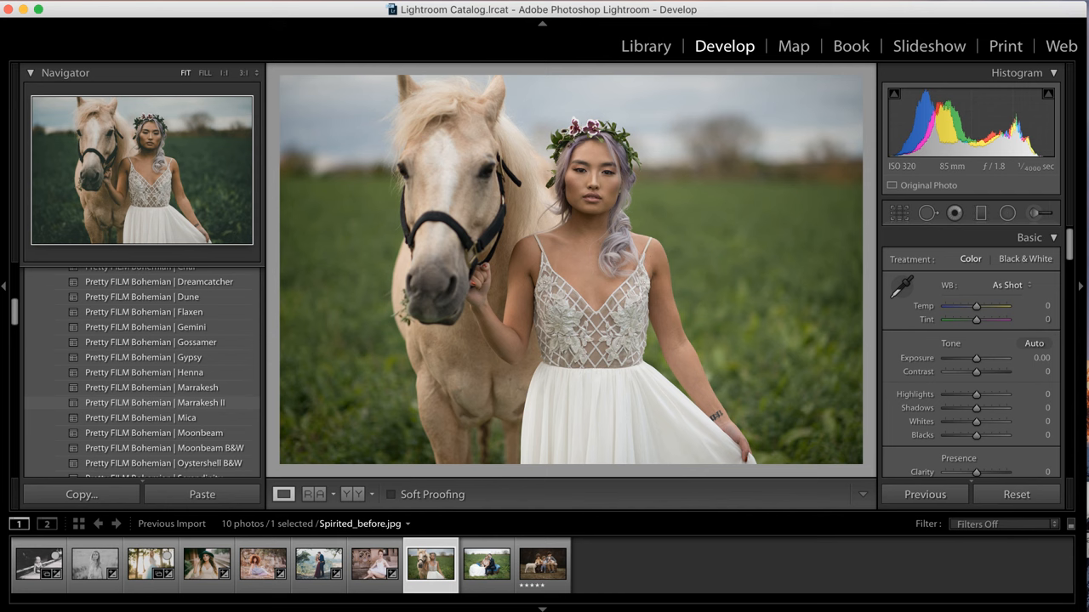
Apply Toolkit Exp +0.50 to the bride-with-horse photo, then open the couple-on-sofa photo.
scroll("down", 3)
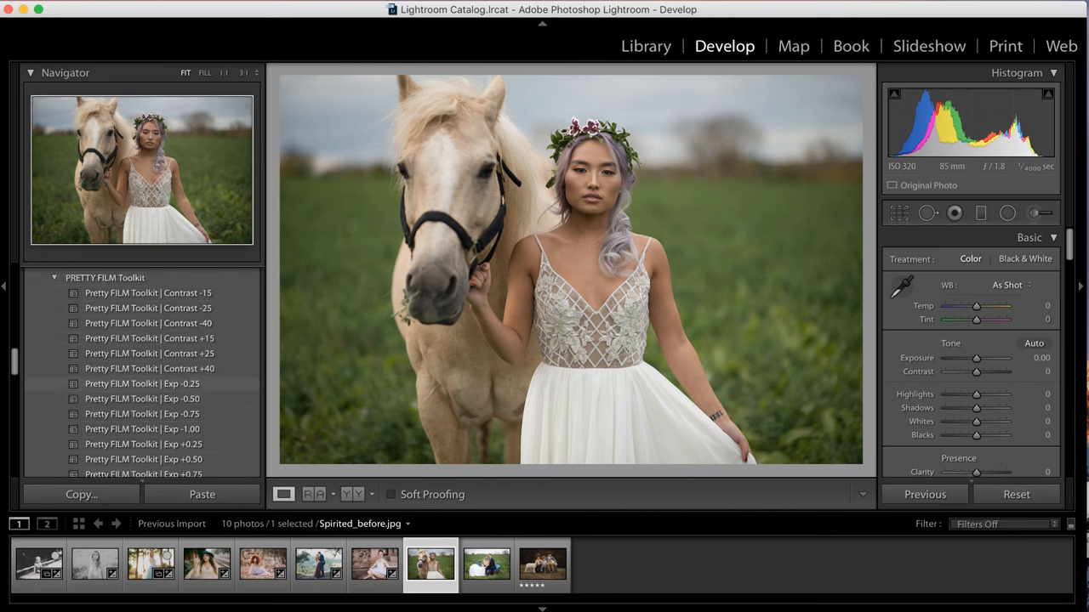
scroll("down", 3)
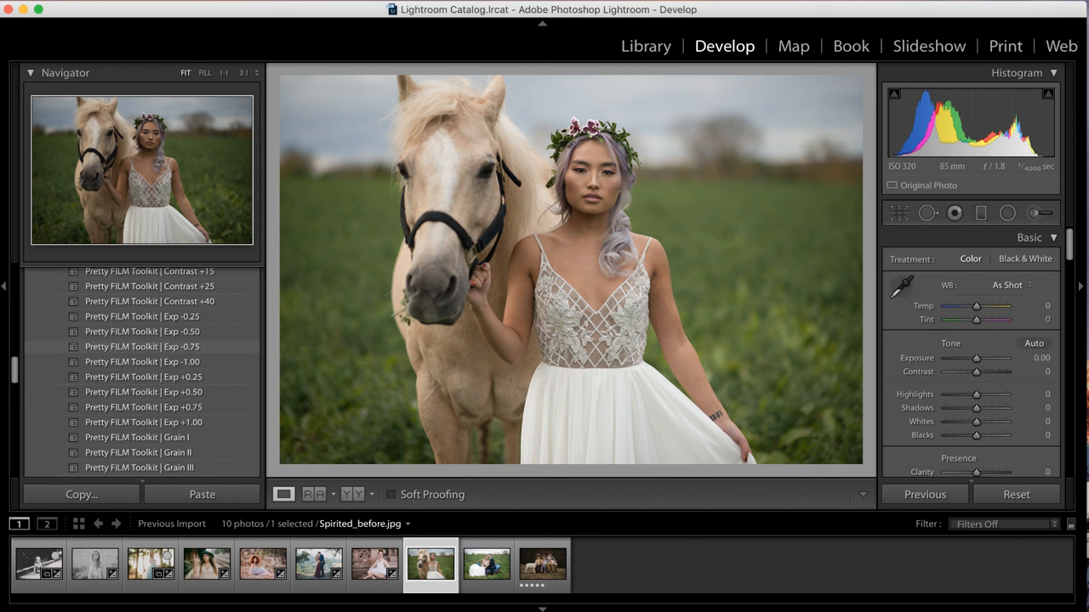
left_click(149, 375)
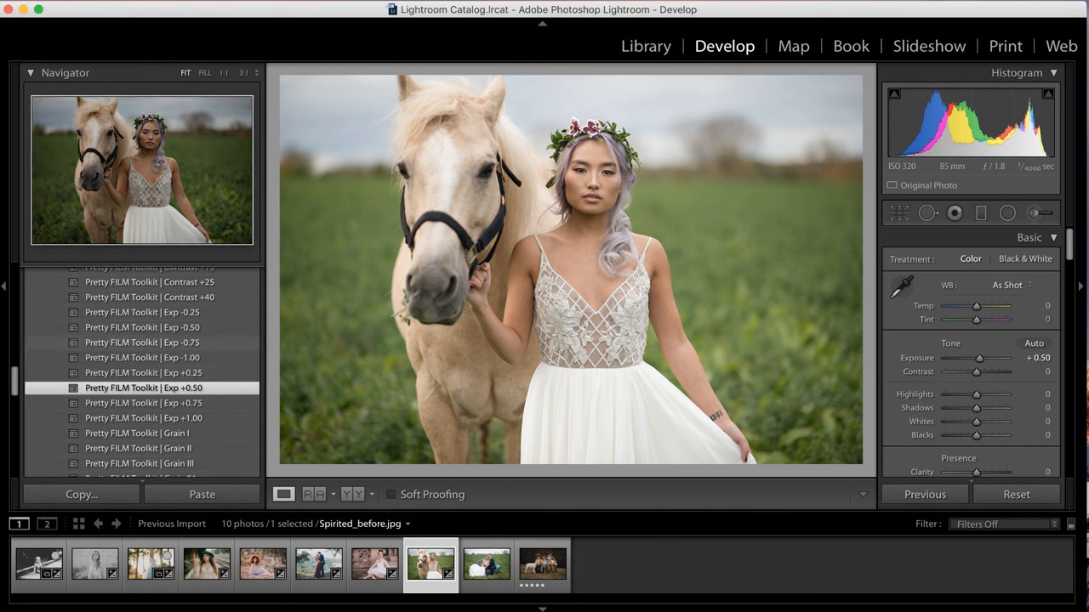
left_click(149, 399)
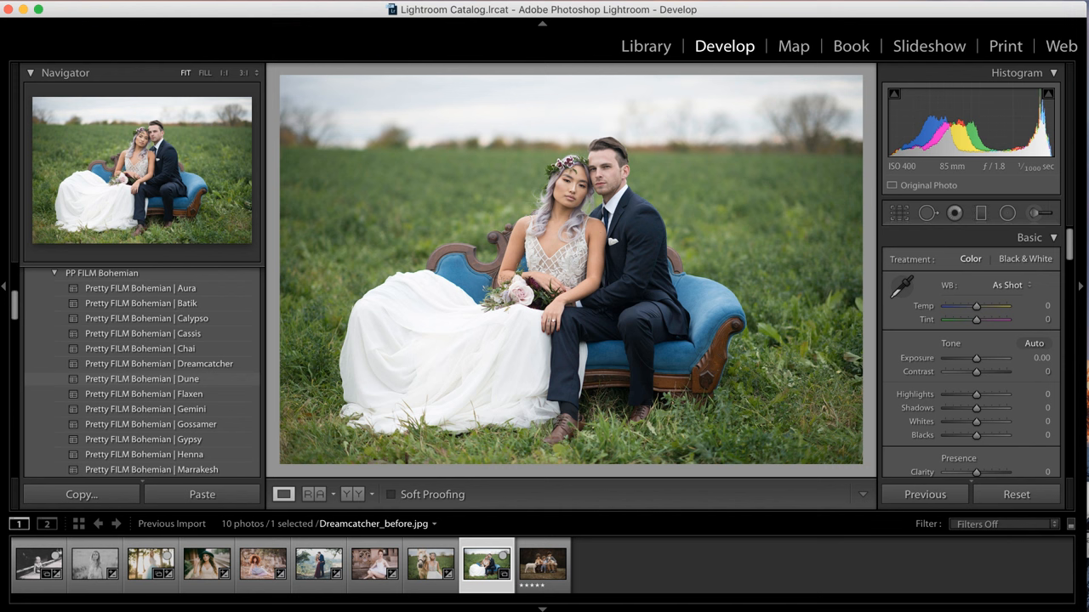
Apply Bohemian Dreamcatcher to the sofa couple, then open the children-with-lambs photo.
scroll("down", 3)
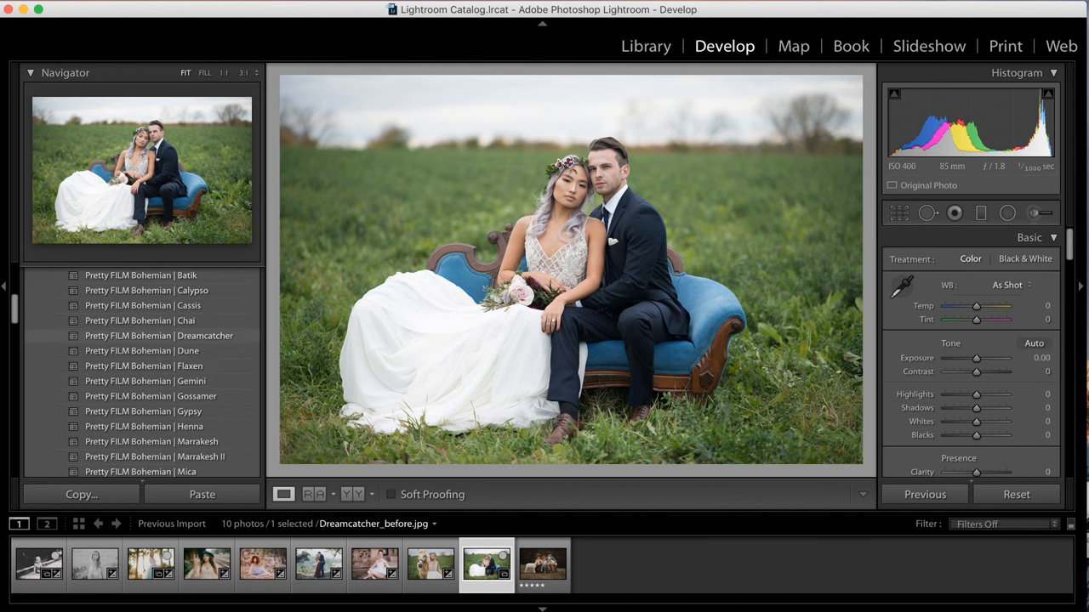
left_click(168, 335)
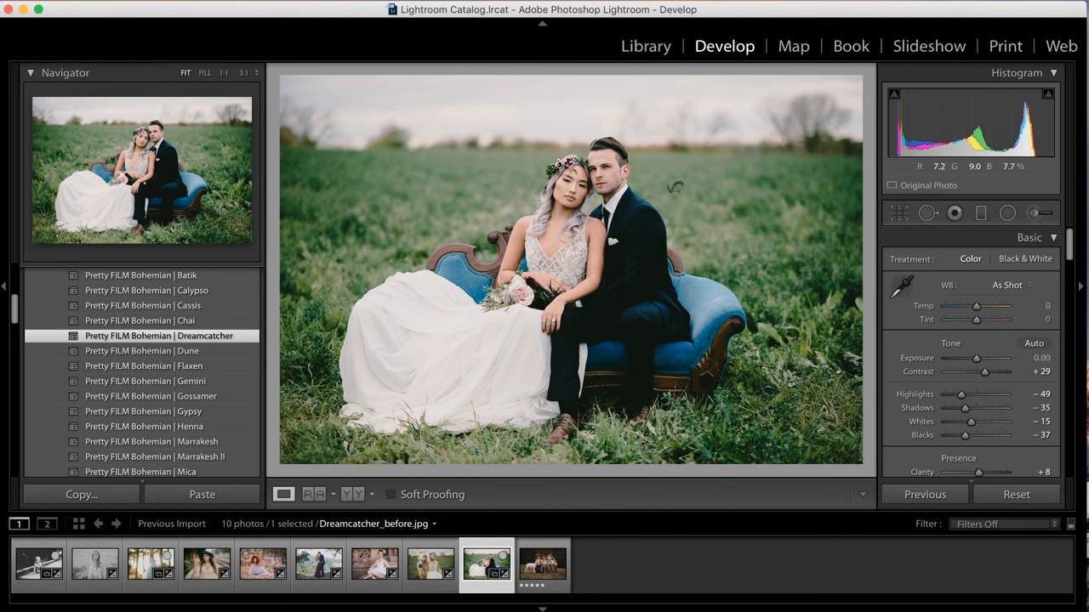
mouse_move(396, 304)
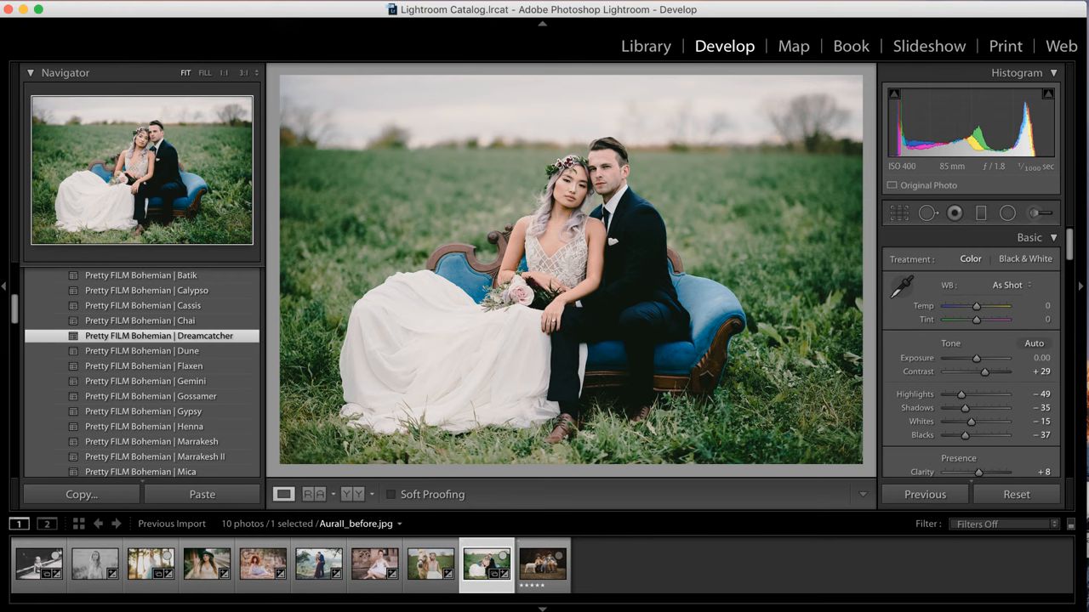
left_click(545, 571)
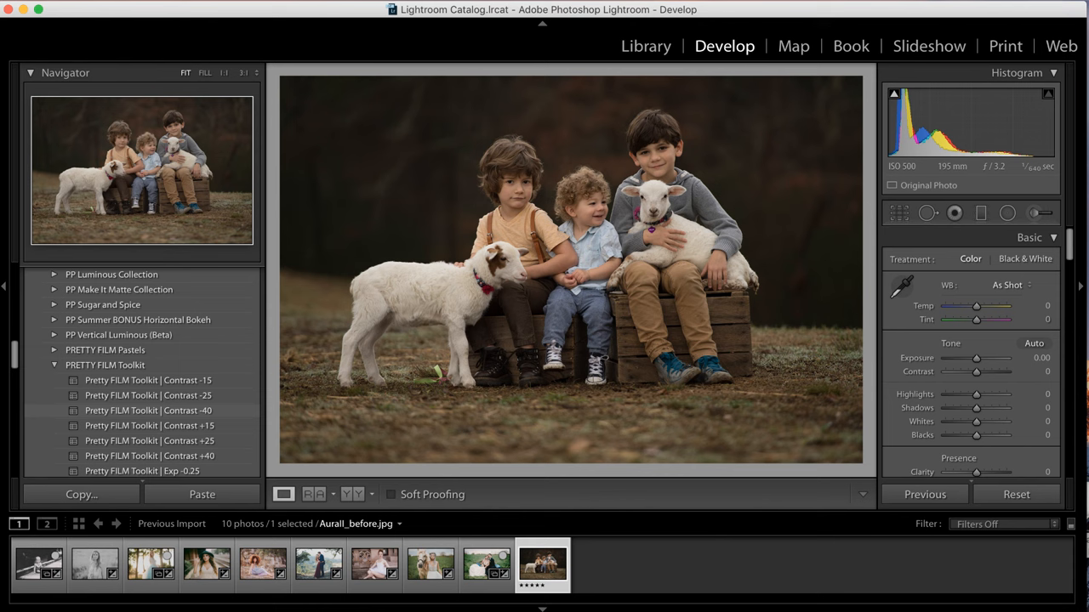
Apply Toolkit Exp +0.75 and Contrast +40 to the children-with-lambs photo.
left_click(147, 425)
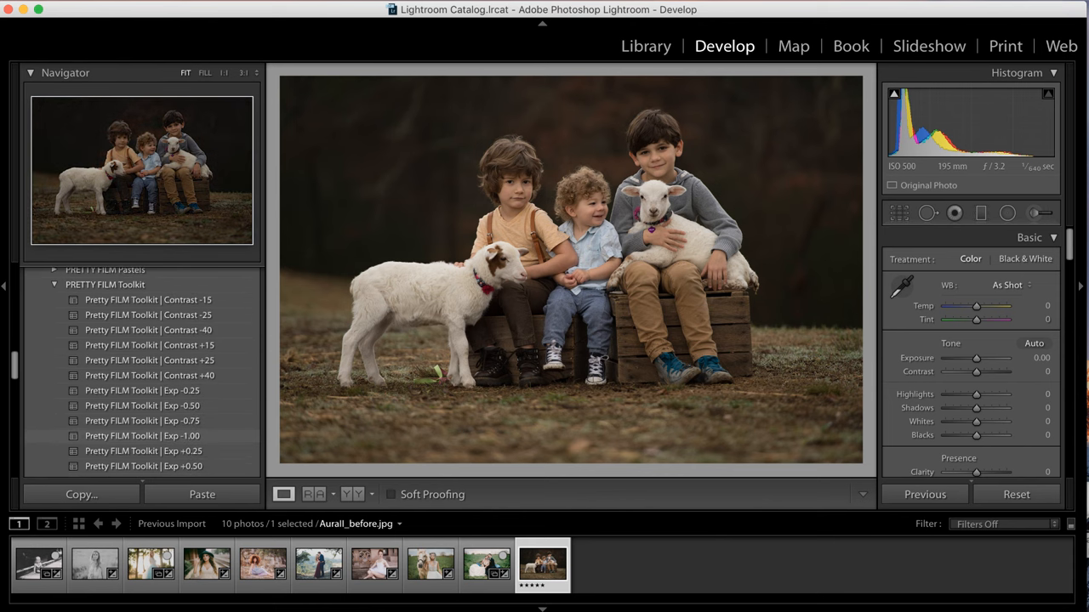
scroll("down", 3)
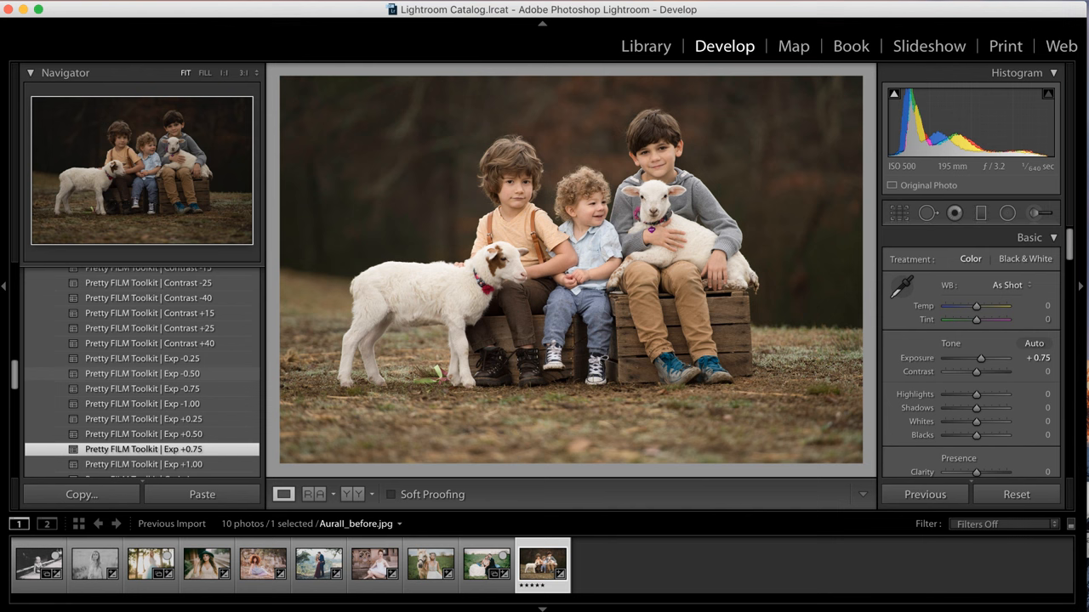
left_click(148, 342)
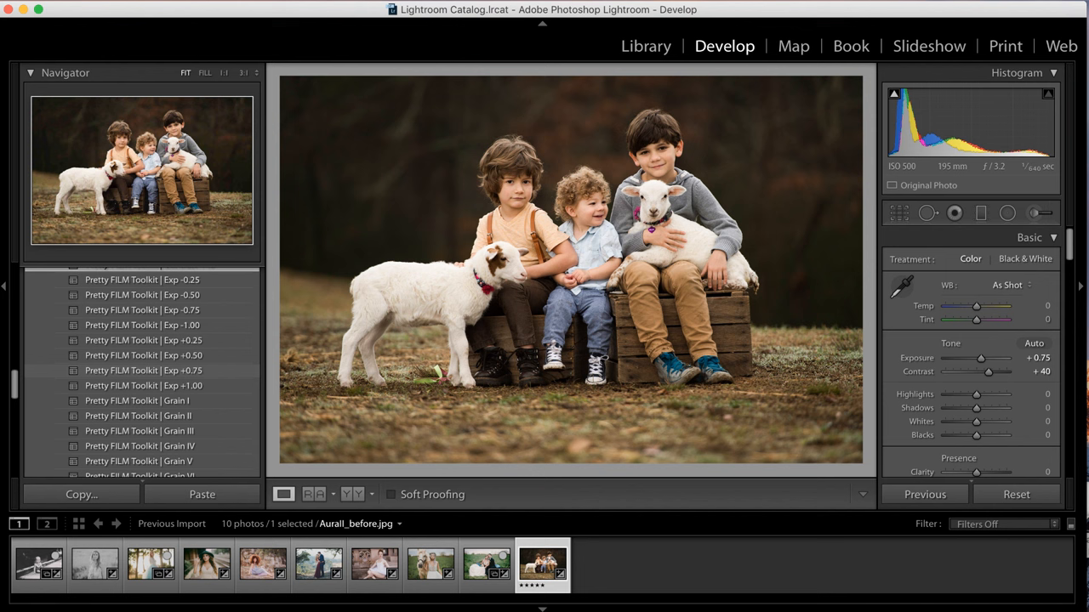
Warm the white balance with a Toolkit WB preset giving Temp +9, Tint +1.
scroll("down", 3)
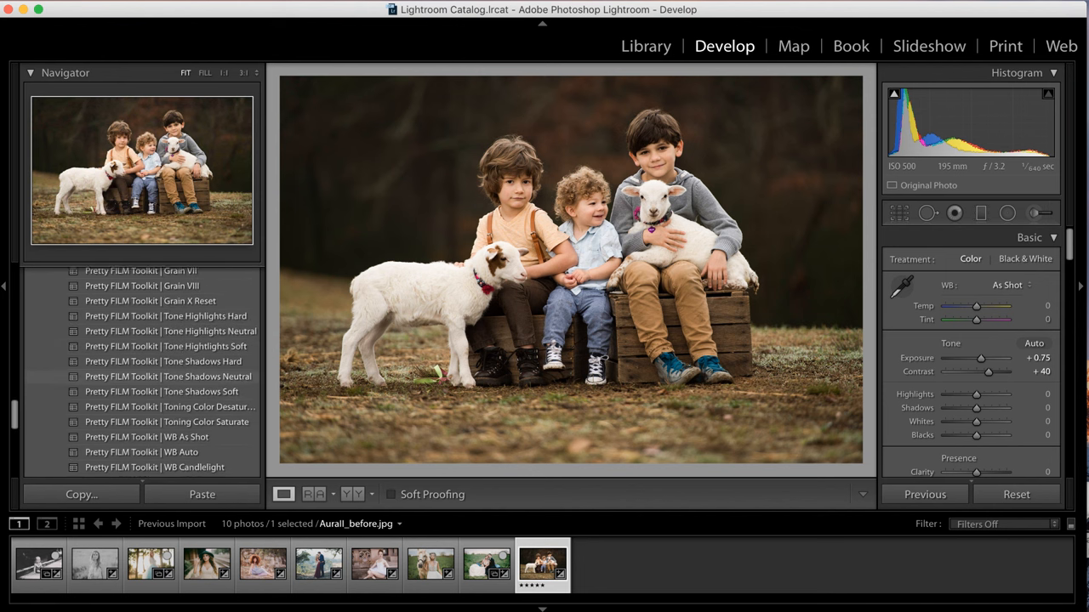
scroll("down", 3)
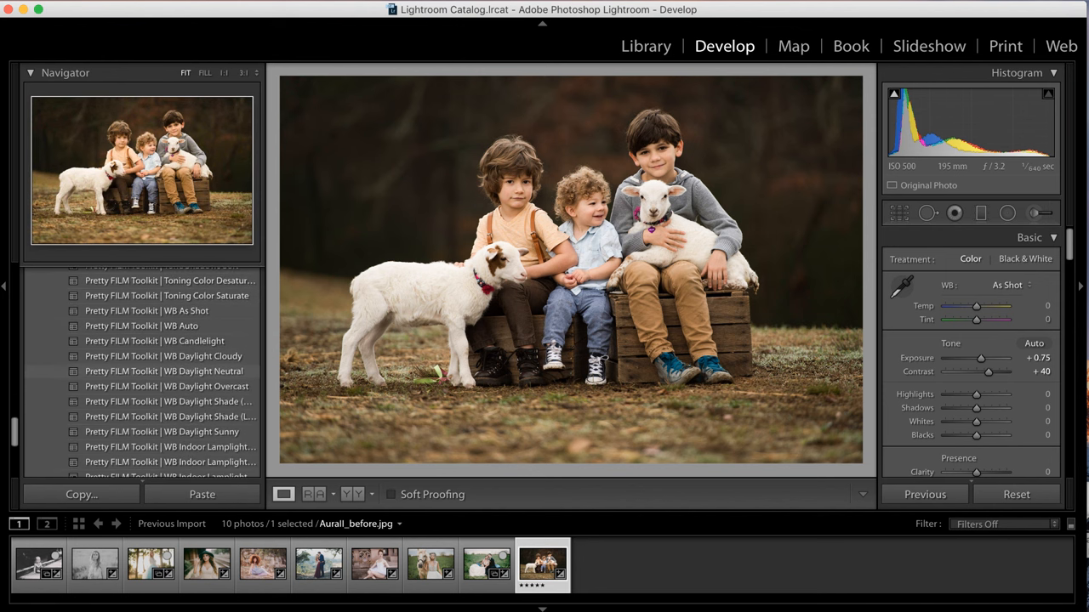
scroll("down", 3)
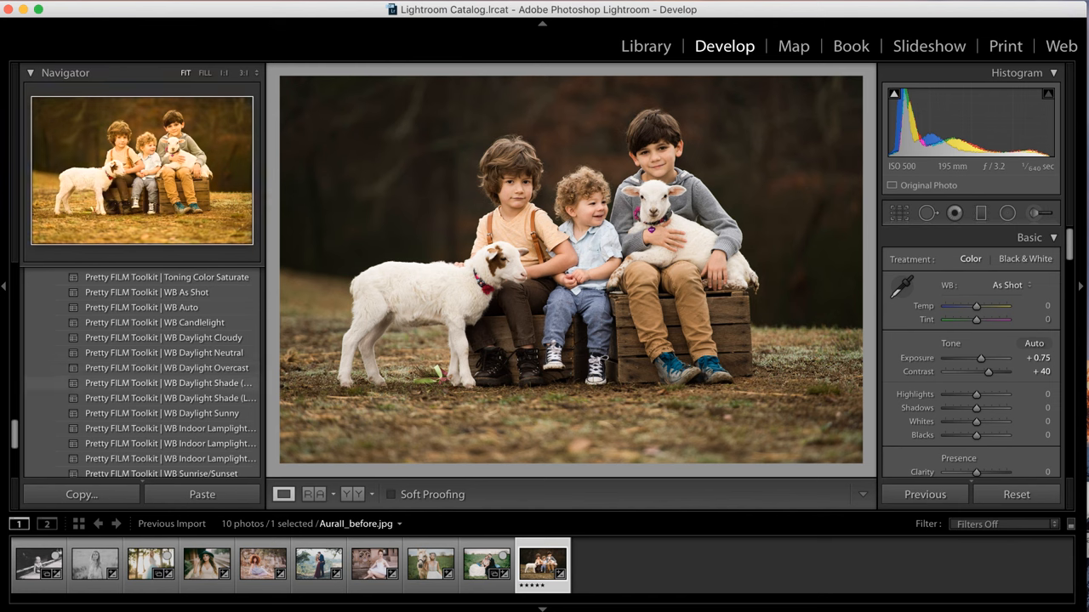
left_click(162, 414)
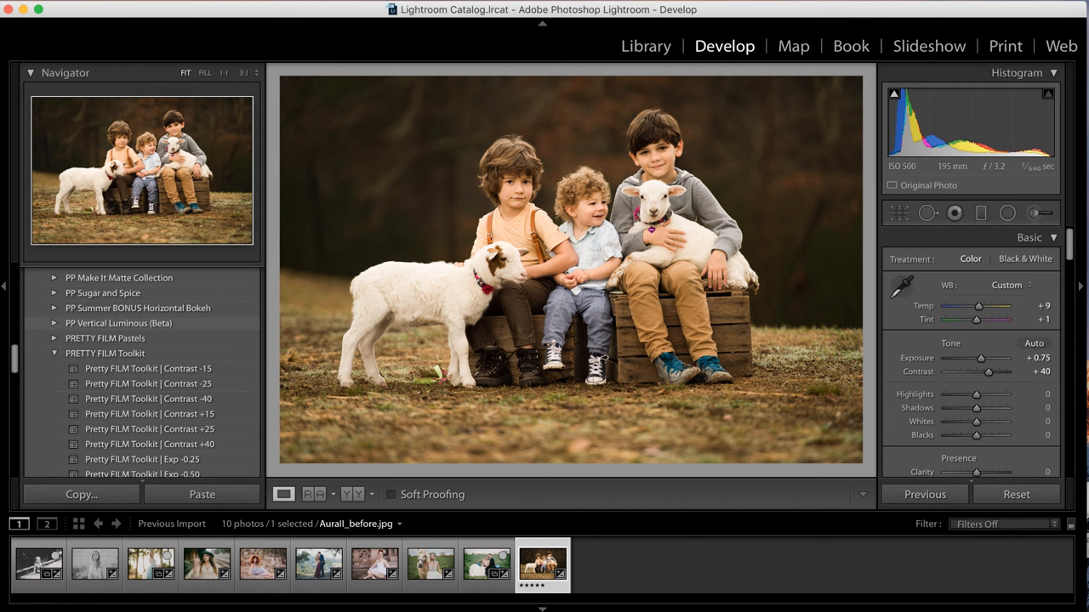
Fine-tune the Tint slider to +15 magenta, then compare the Before & After views.
scroll("down", 3)
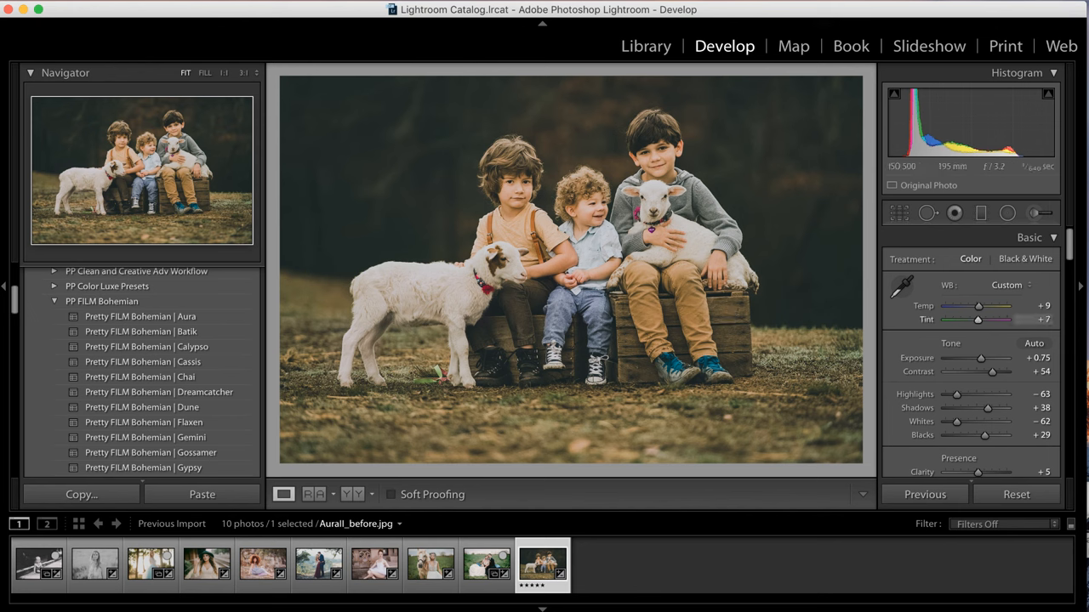
left_click_drag(983, 319, 977, 319)
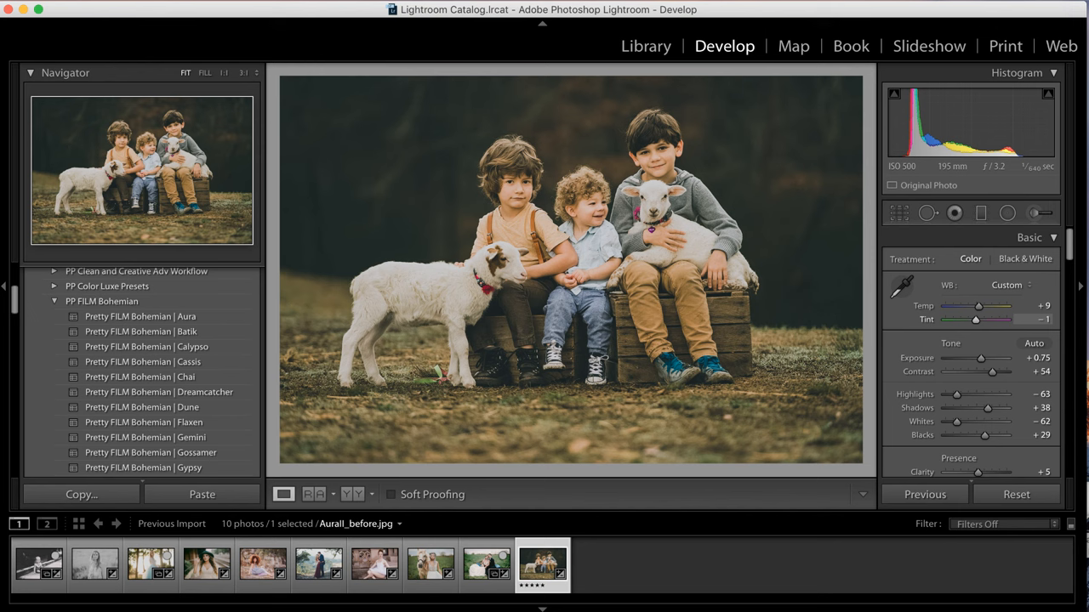
left_click_drag(975, 319, 988, 319)
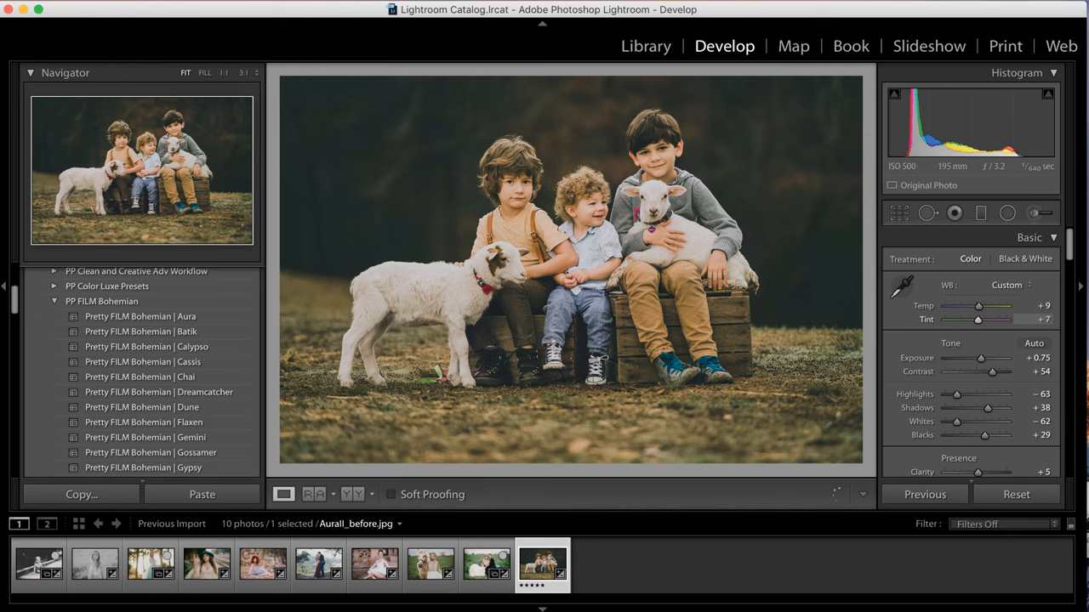
left_click_drag(987, 319, 977, 319)
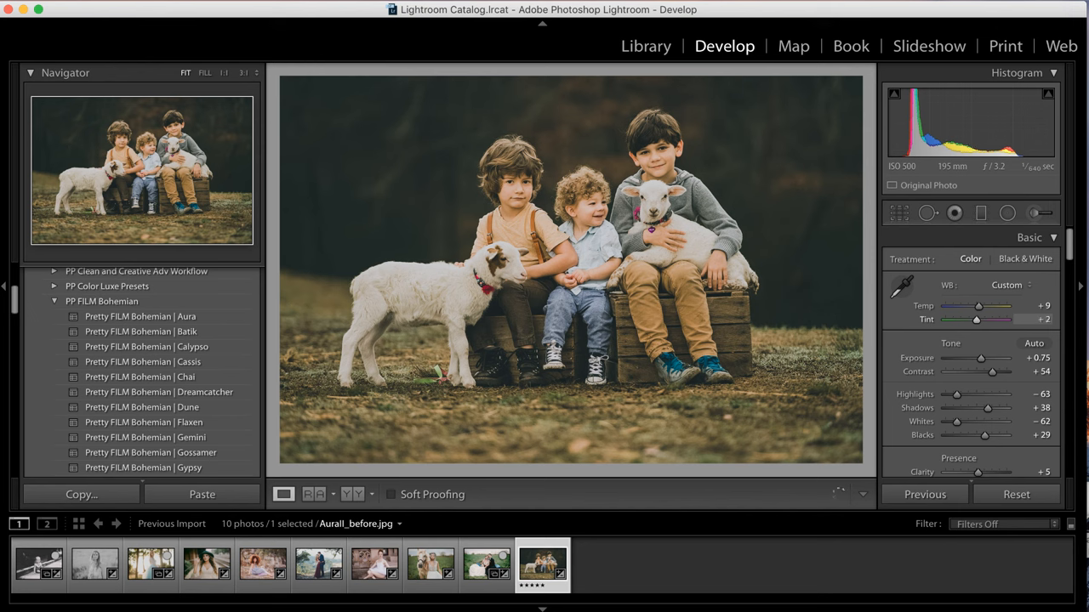
left_click_drag(976, 319, 979, 319)
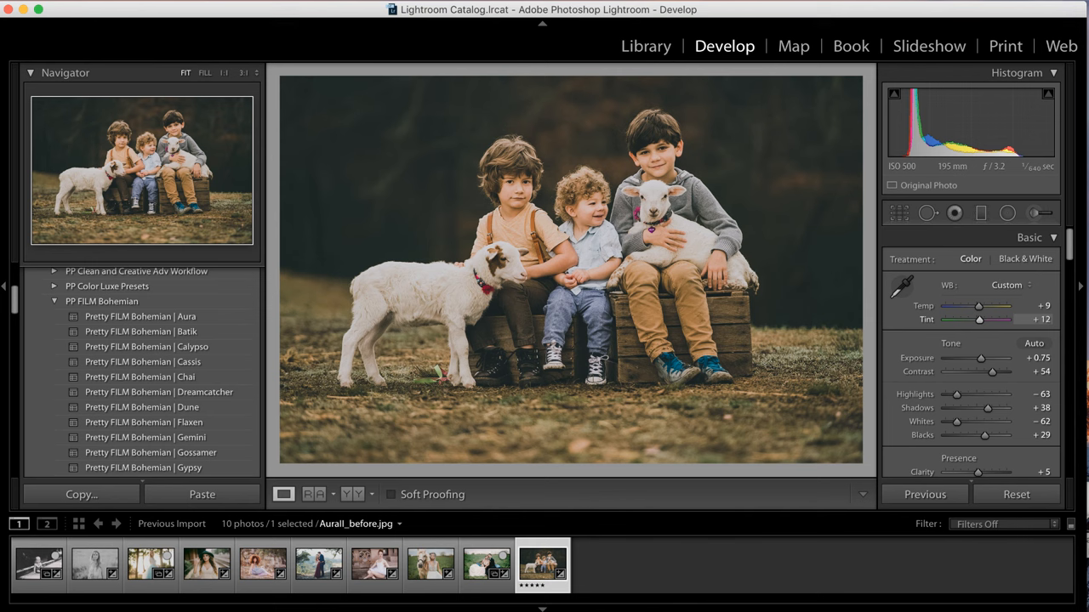
left_click_drag(979, 319, 983, 319)
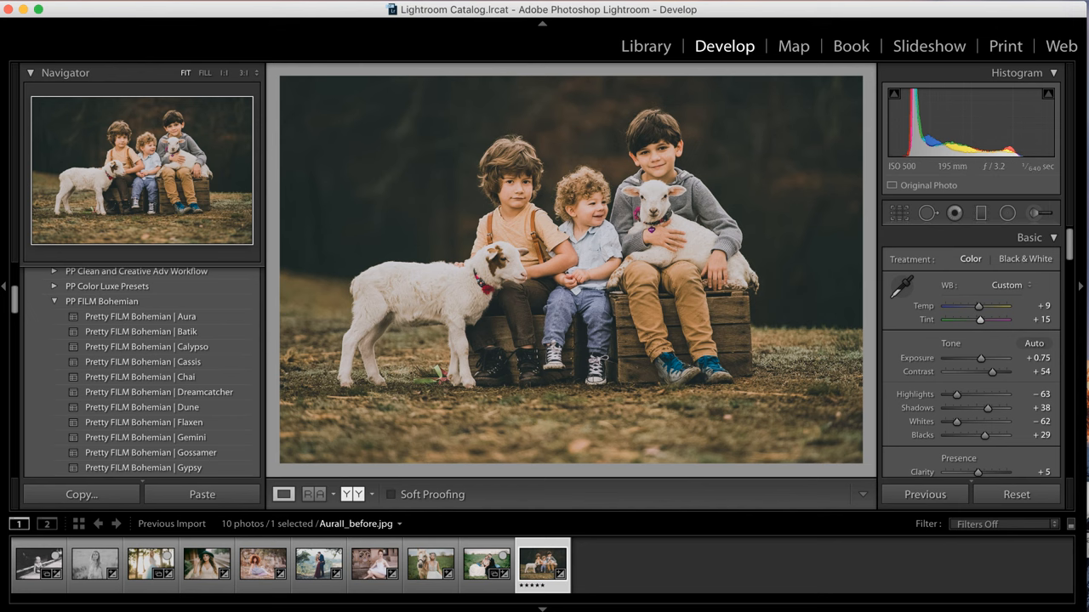
left_click(311, 494)
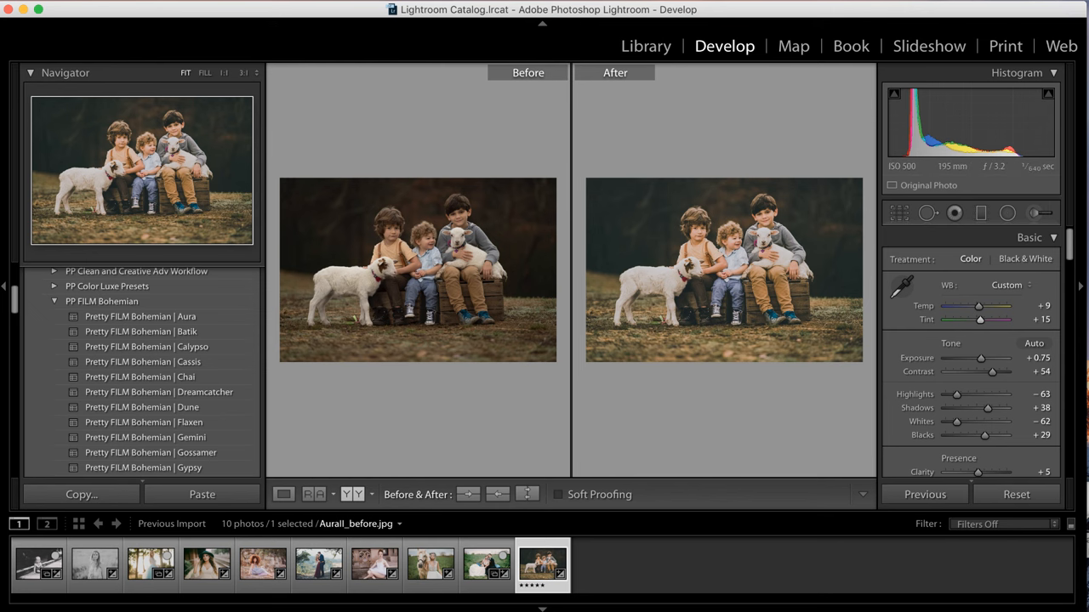
left_click(284, 494)
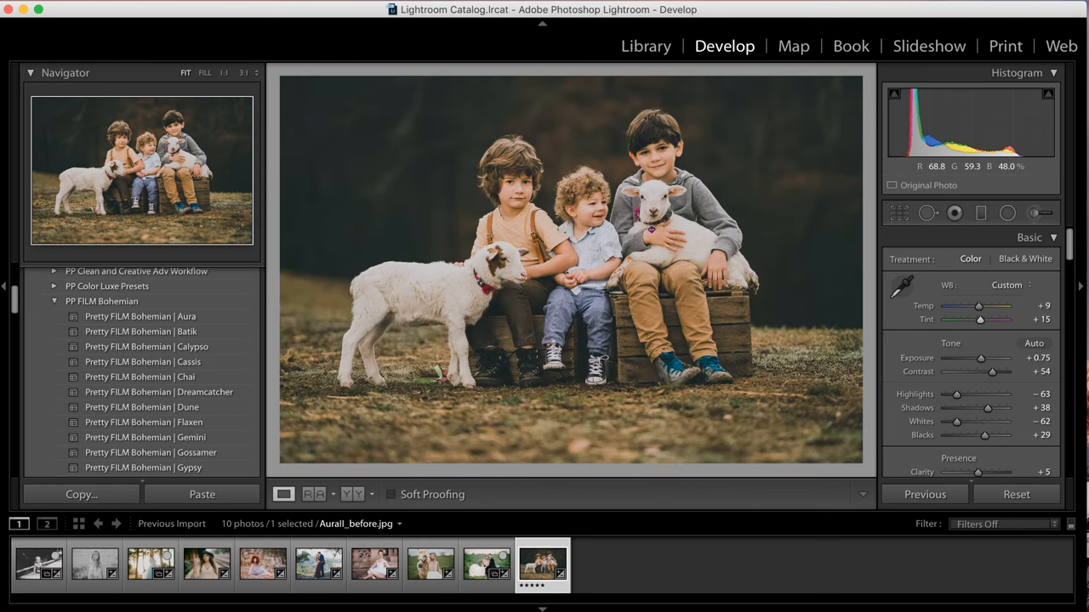